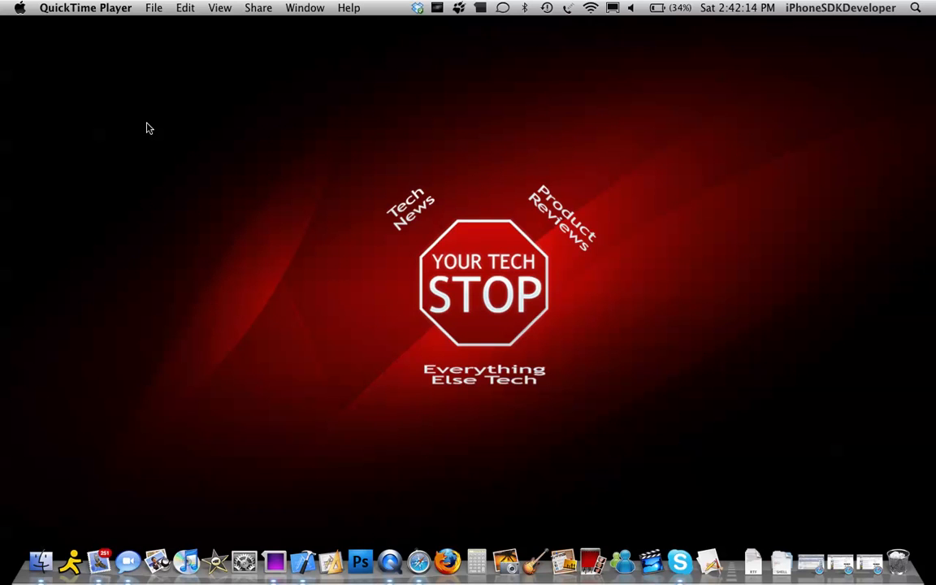
pyautogui.moveTo(236, 188)
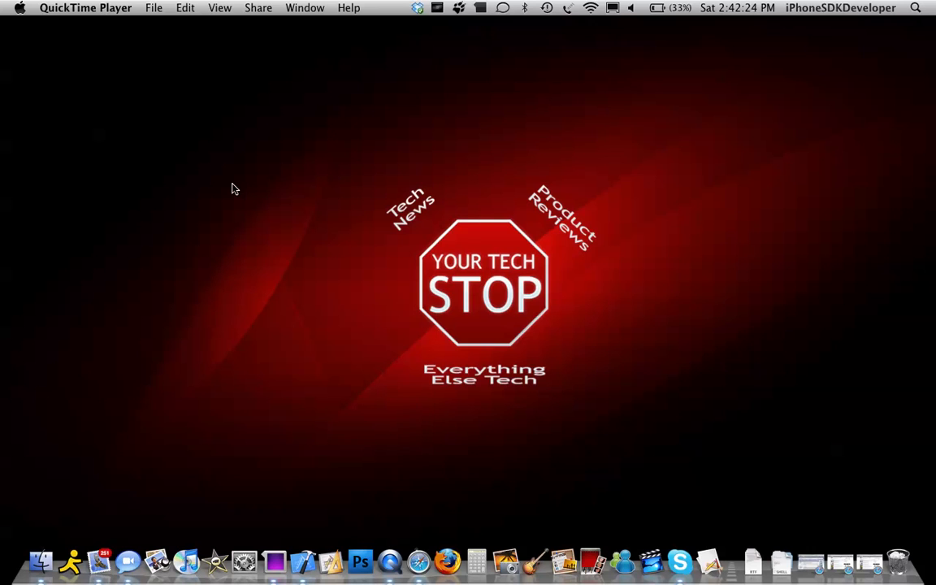
pyautogui.moveTo(303, 561)
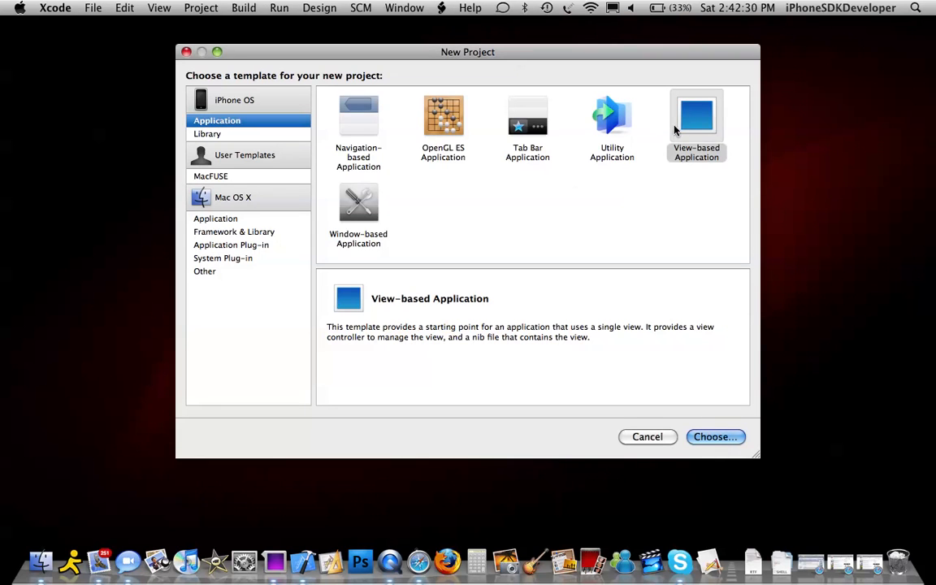
# Step: Create the view-based iPhone project 'NSTimerCountup' and enlarge its project window
pyautogui.click(713, 436)
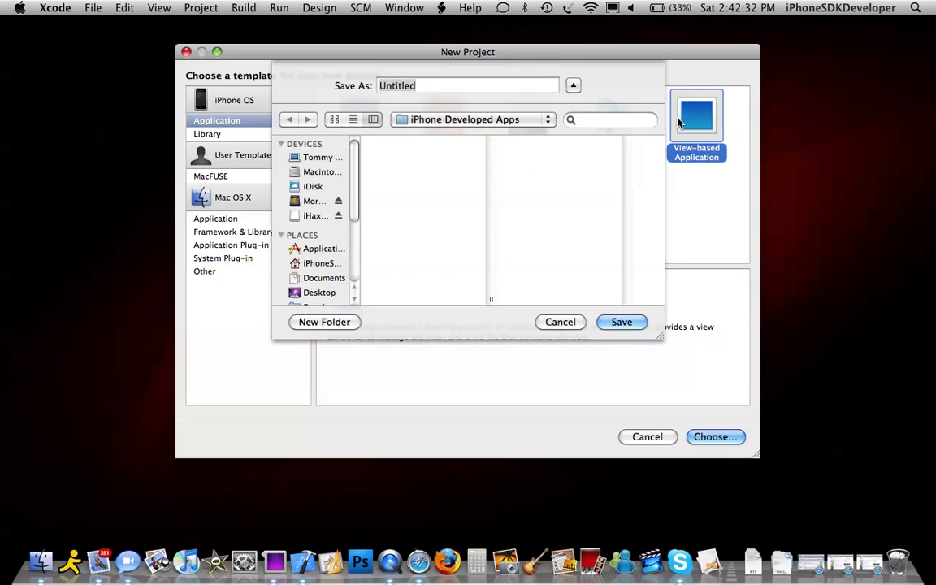
pyautogui.write('NSTimer')
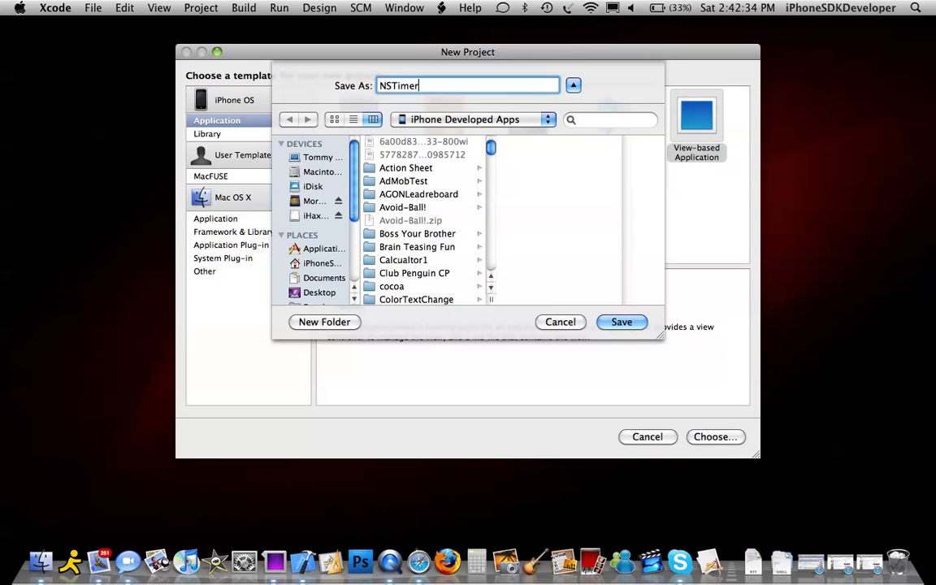
pyautogui.write('Countup')
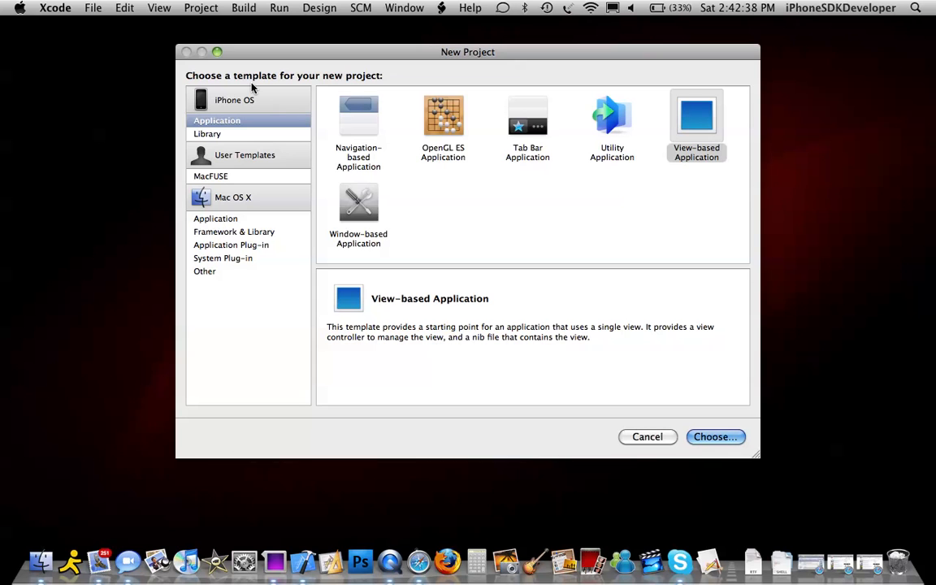
pyautogui.click(714, 437)
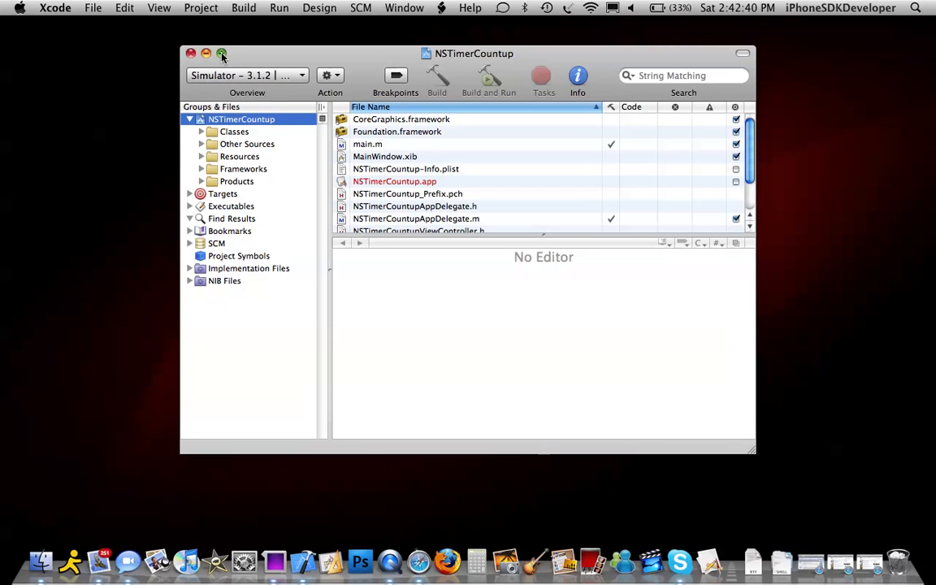
# Step: In NSTimerCountupViewController.h, declare NSTimer *timer, IBOutlet UILabel *seconds, and - (IBAction)start
pyautogui.click(222, 54)
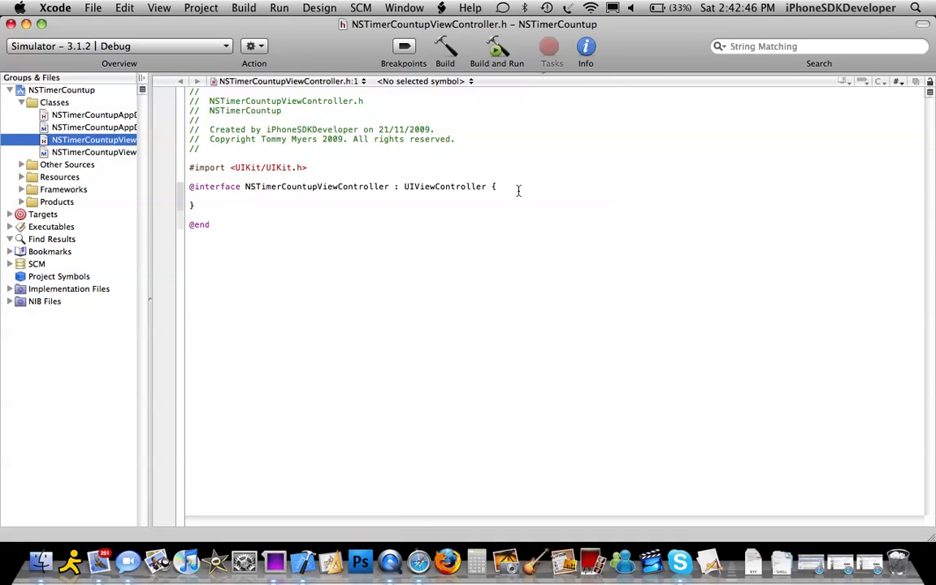
pyautogui.write('NSTimer *ti')
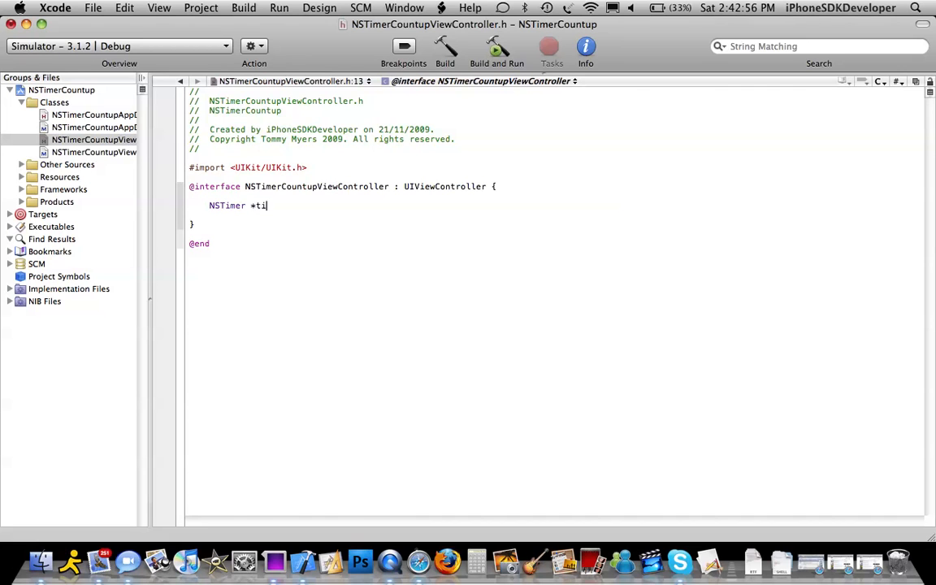
pyautogui.write('mer;')
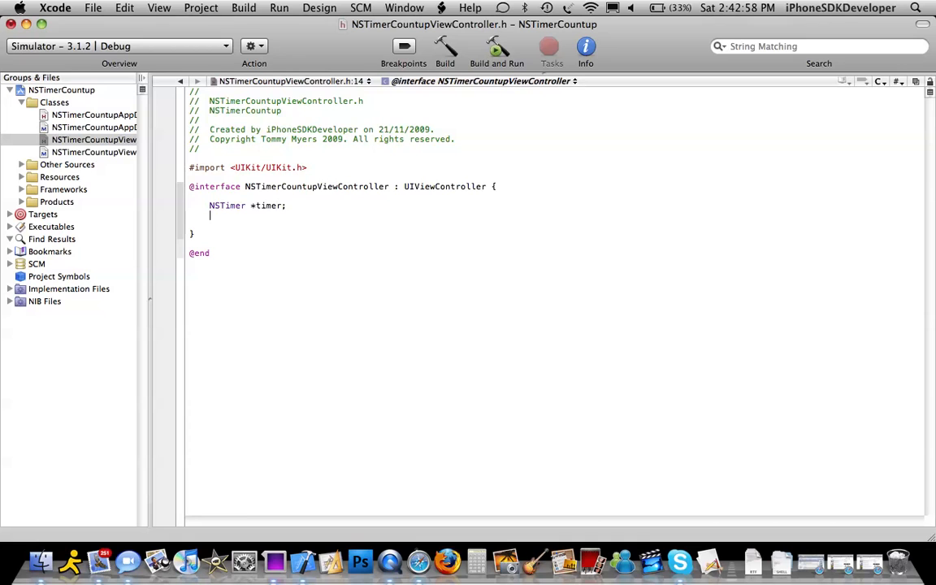
pyautogui.write('IBOutlet UILa')
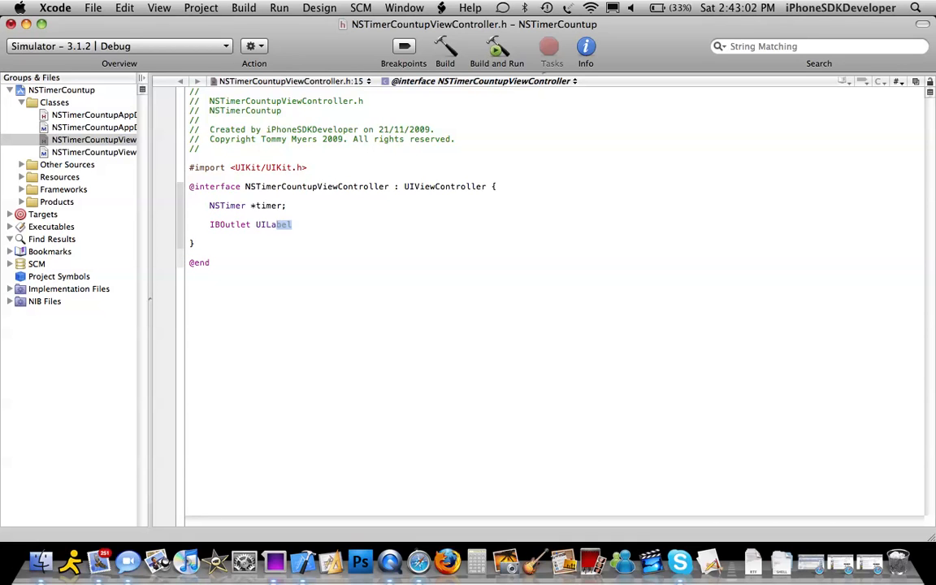
pyautogui.write('*')
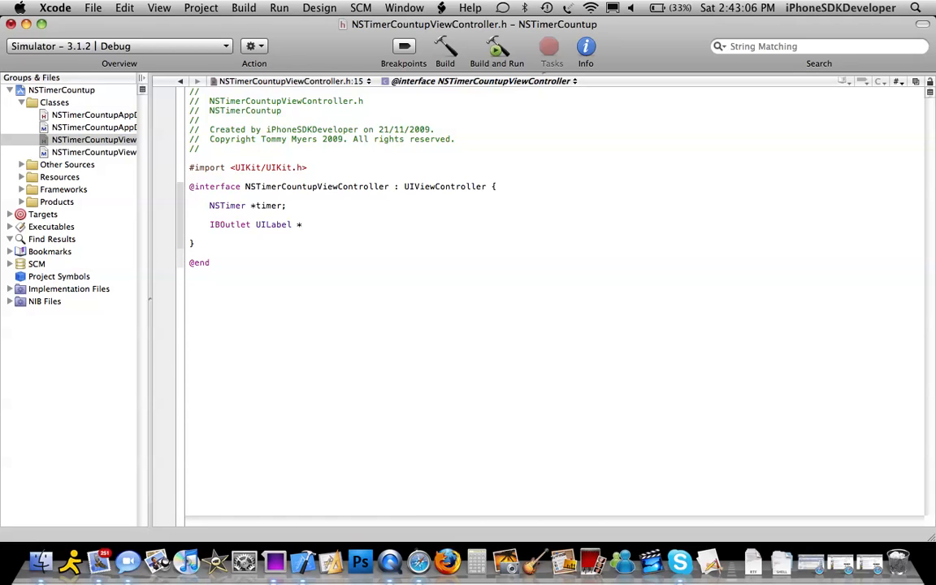
pyautogui.write('second')
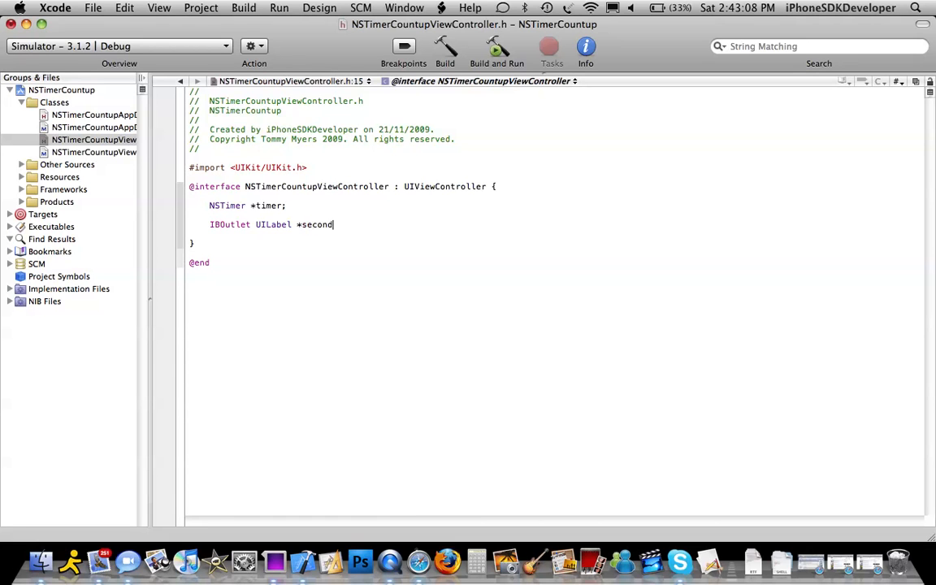
pyautogui.write('s;')
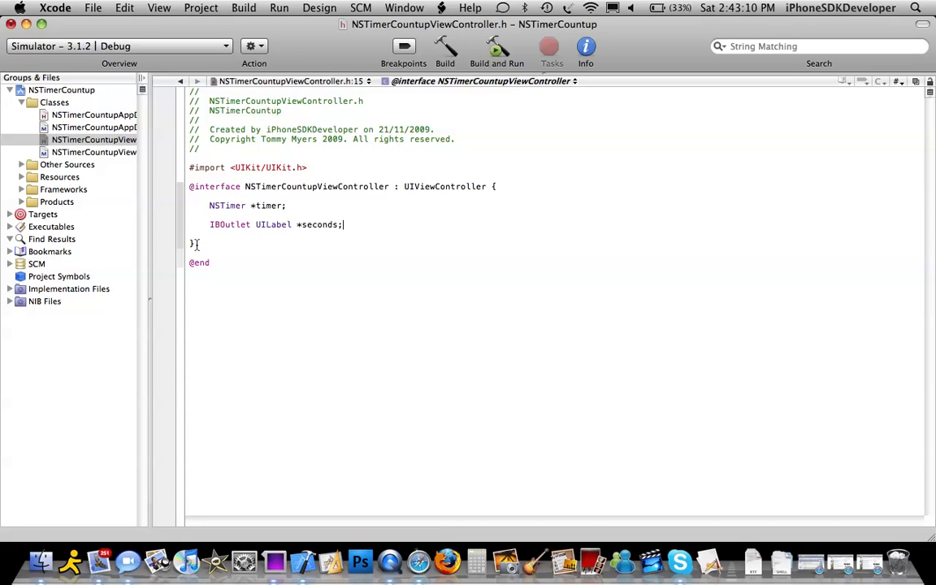
pyautogui.write('- (IBOutlet')
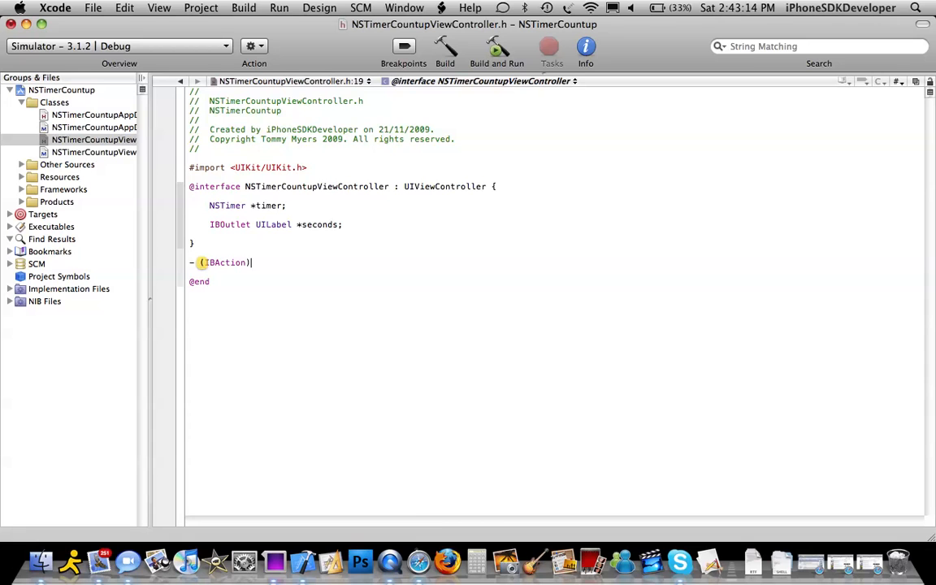
pyautogui.write('start;')
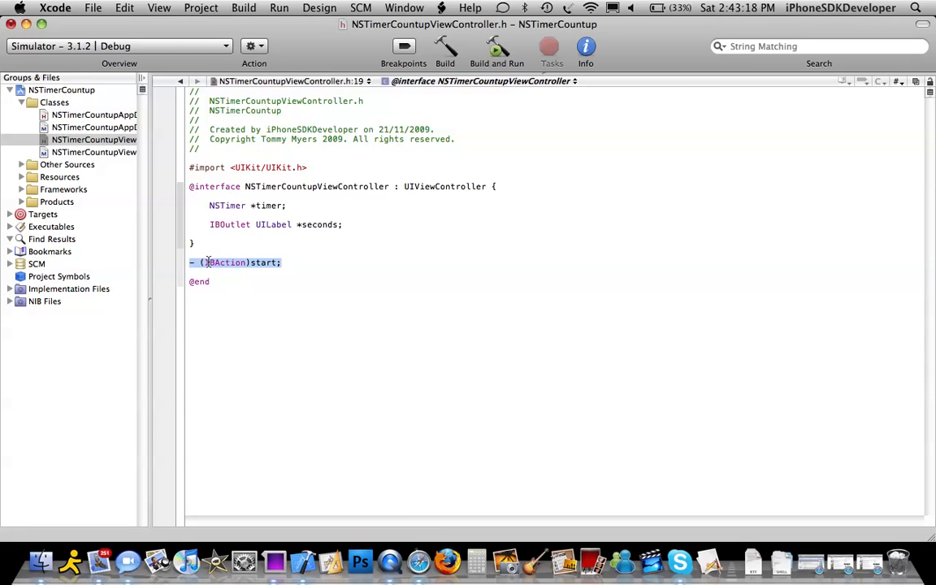
# Step: Add an empty - (IBAction)start method body to NSTimerCountupViewController.m
pyautogui.click(94, 152)
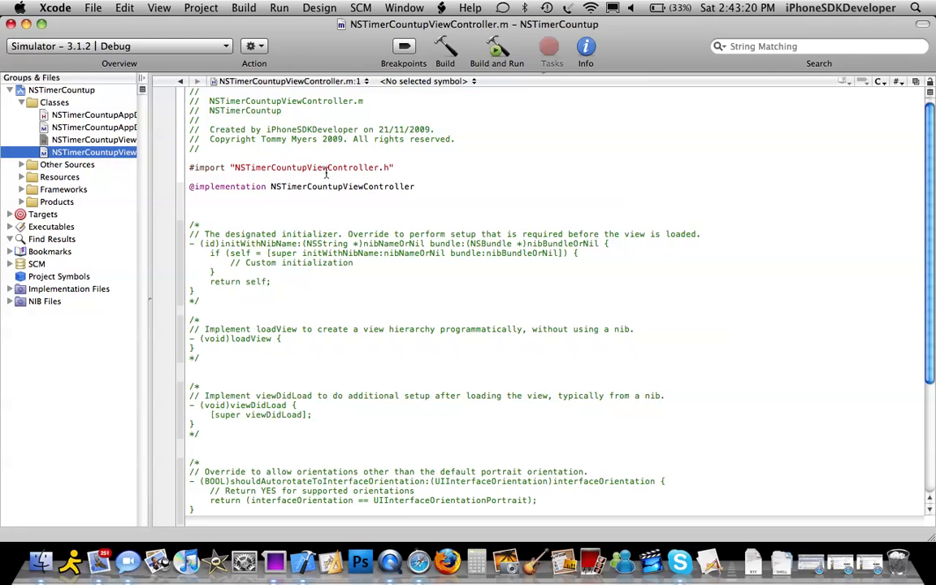
pyautogui.write('- (IBAction)start;')
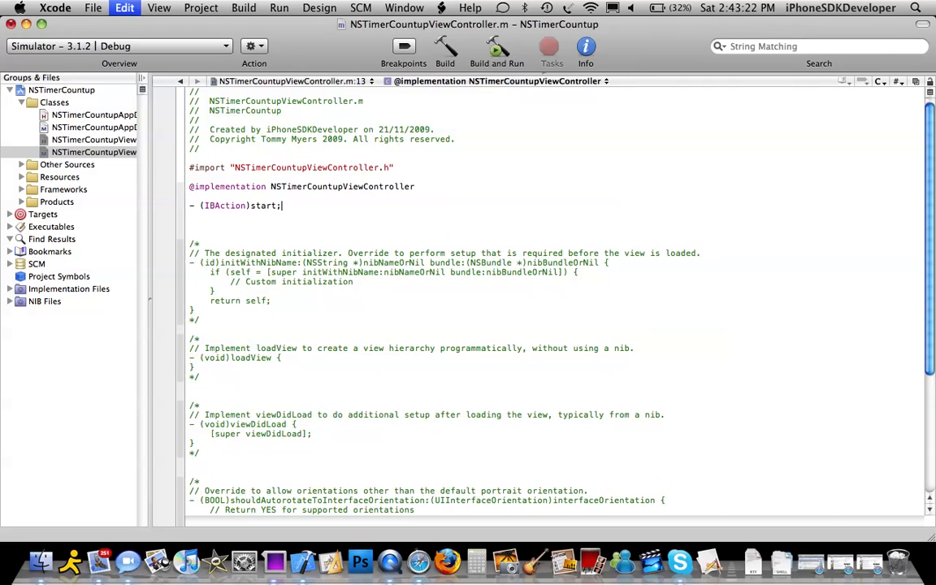
pyautogui.write('{')
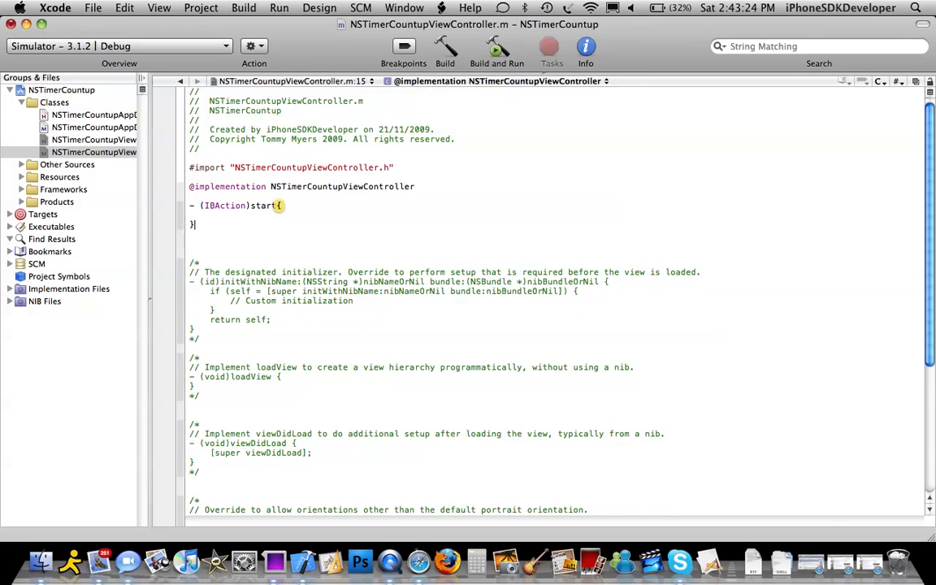
# Step: Build the project and expand the NIB Files group
pyautogui.click(497, 47)
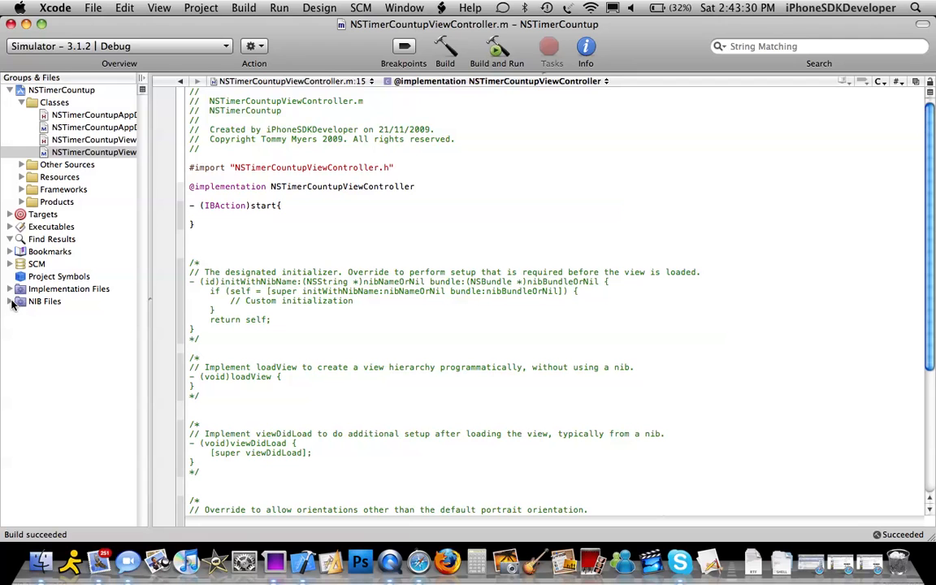
pyautogui.click(13, 302)
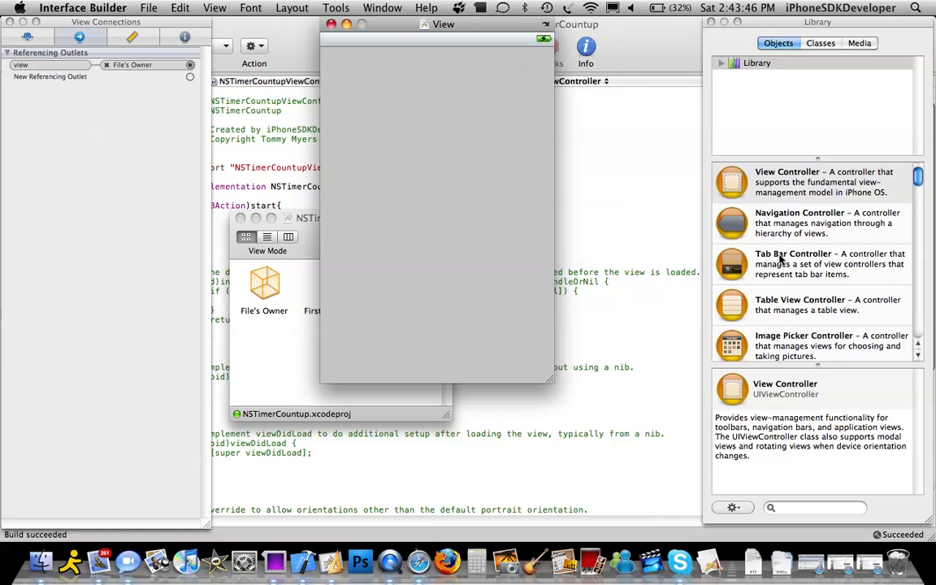
# Step: Add a wide, large-text 0 label at the top and a Start button wired to start
pyautogui.scroll(-3)
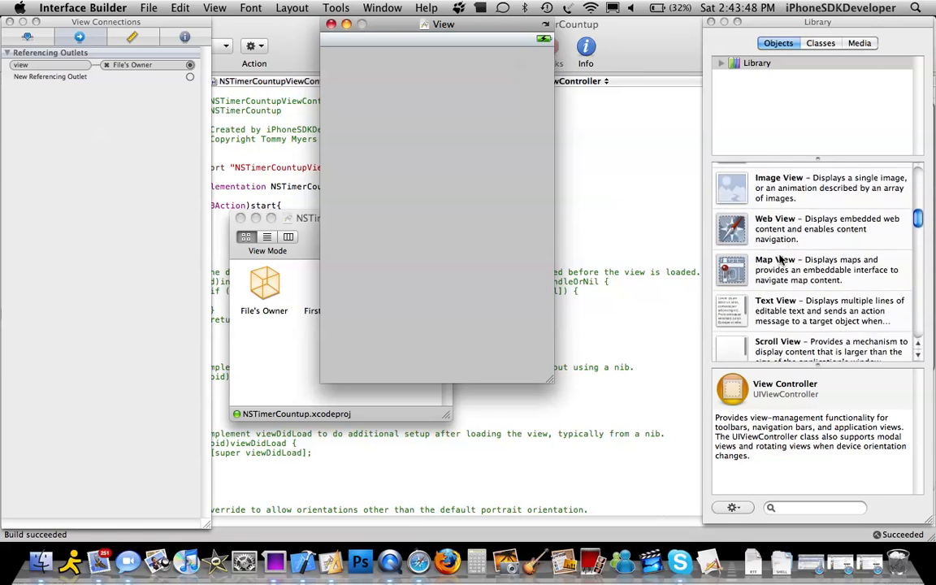
pyautogui.scroll(3)
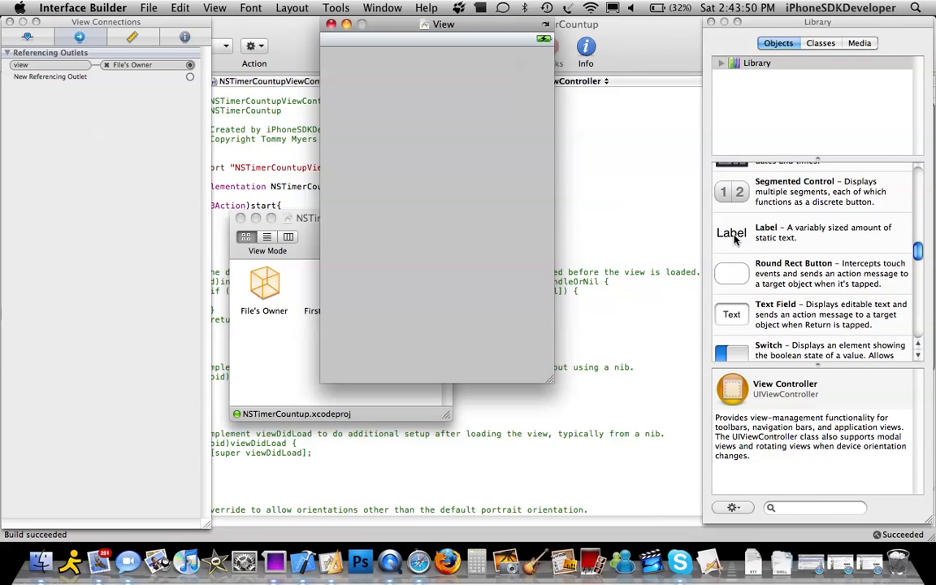
pyautogui.moveTo(731, 233); pyautogui.dragTo(351, 69)
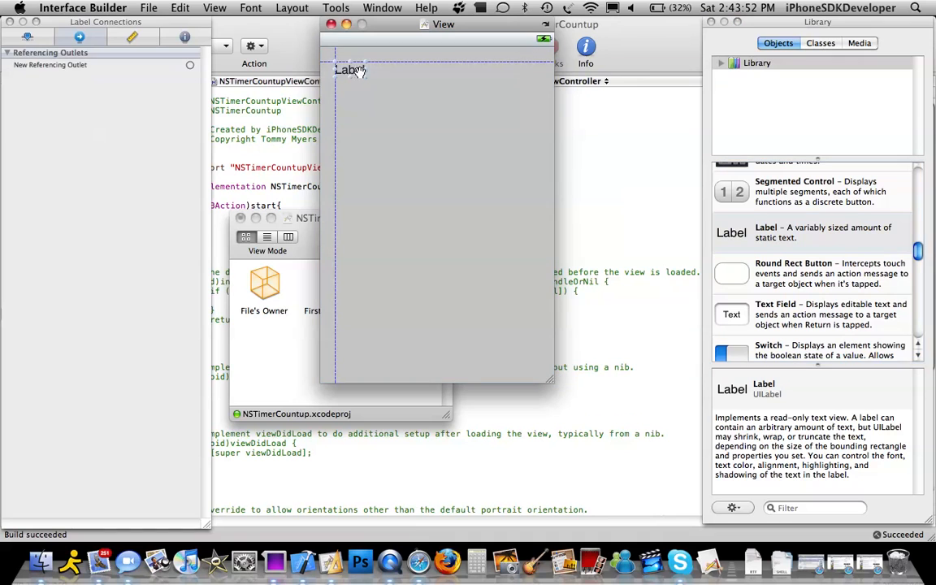
pyautogui.moveTo(337, 69); pyautogui.dragTo(531, 146)
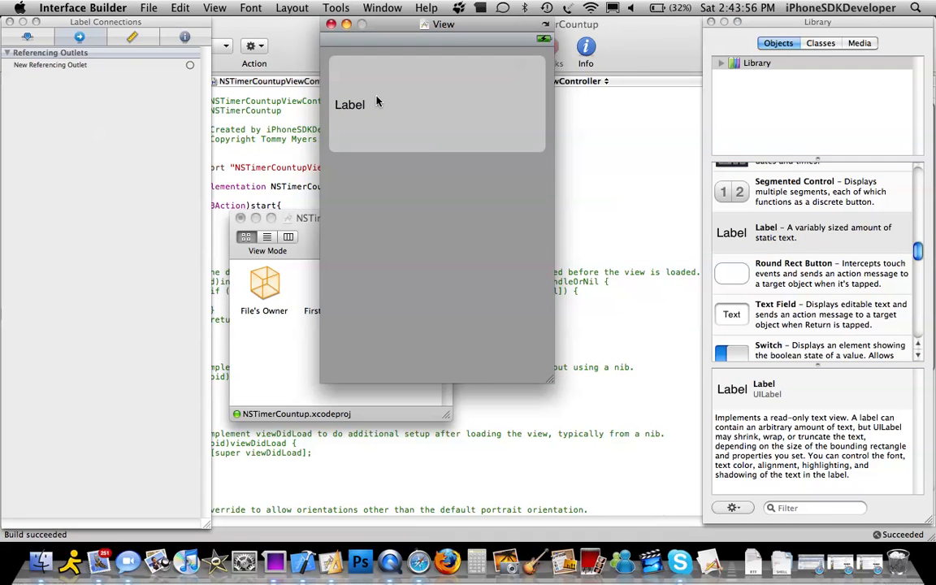
pyautogui.click(250, 7)
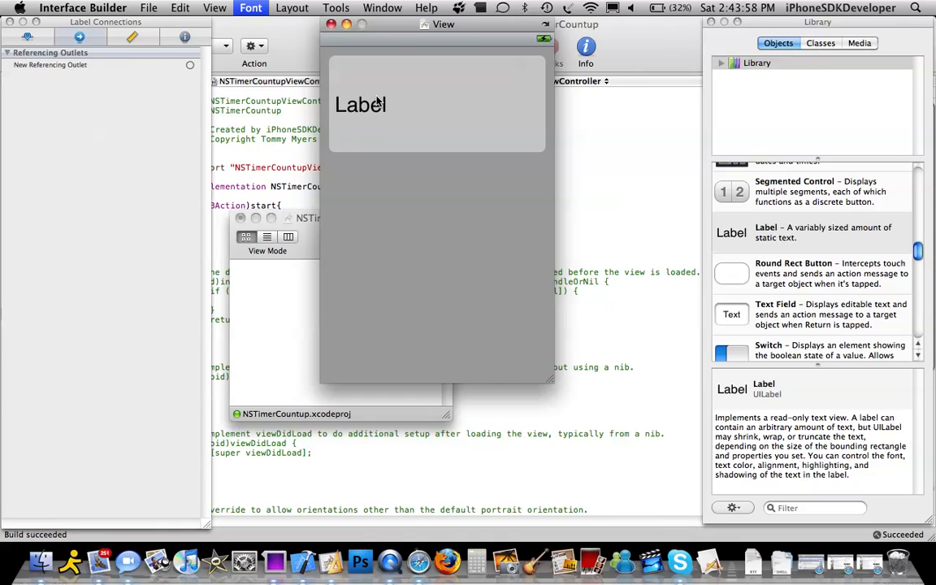
pyautogui.click(372, 106)
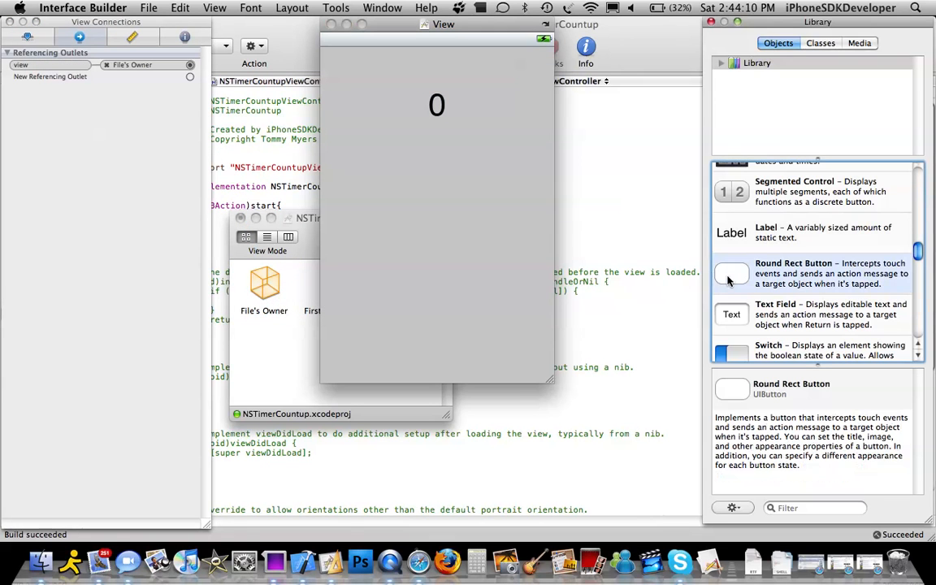
pyautogui.moveTo(730, 273); pyautogui.dragTo(357, 178)
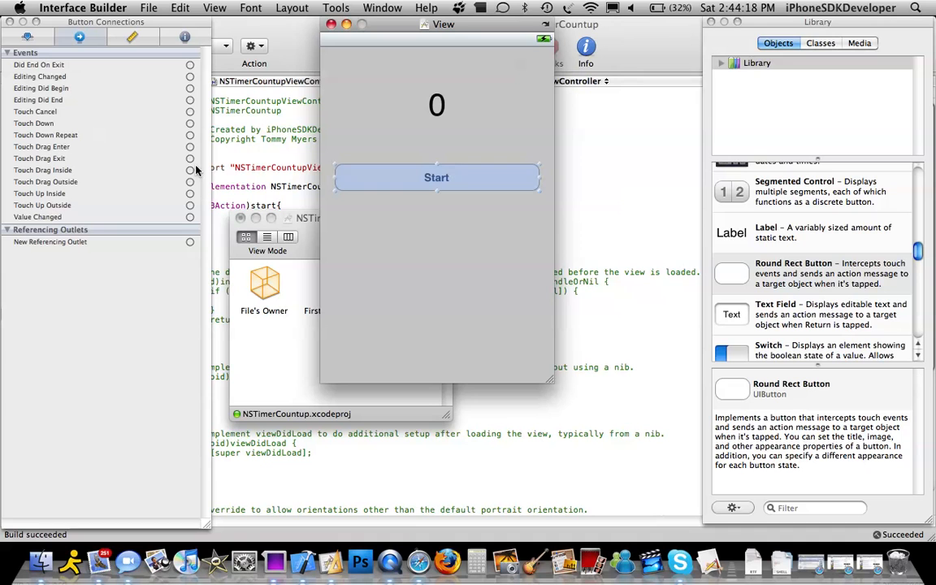
pyautogui.moveTo(190, 193); pyautogui.dragTo(264, 280)
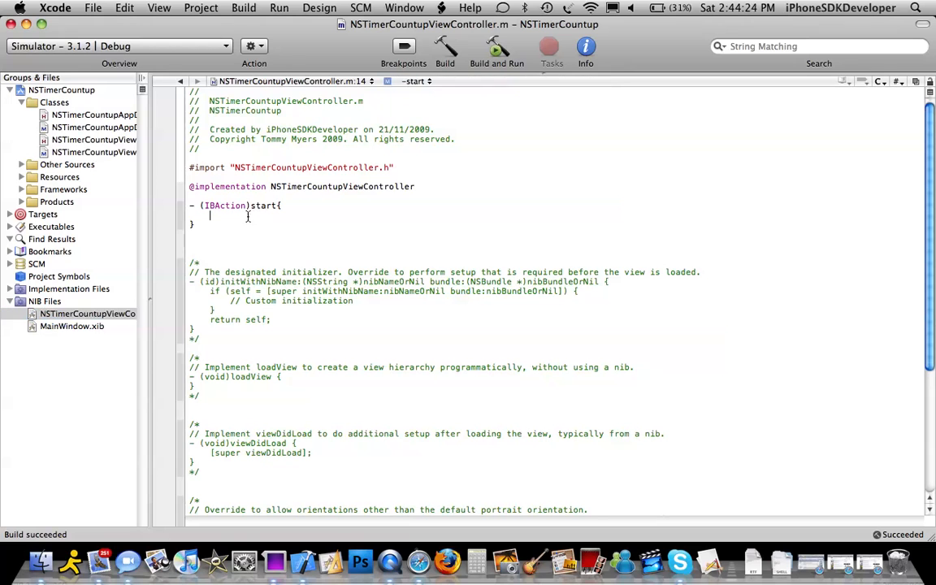
# Step: In start, assign timer = [NSTimer scheduledTimerWithTimeInterval:1.0 ...]
pyautogui.write('t')
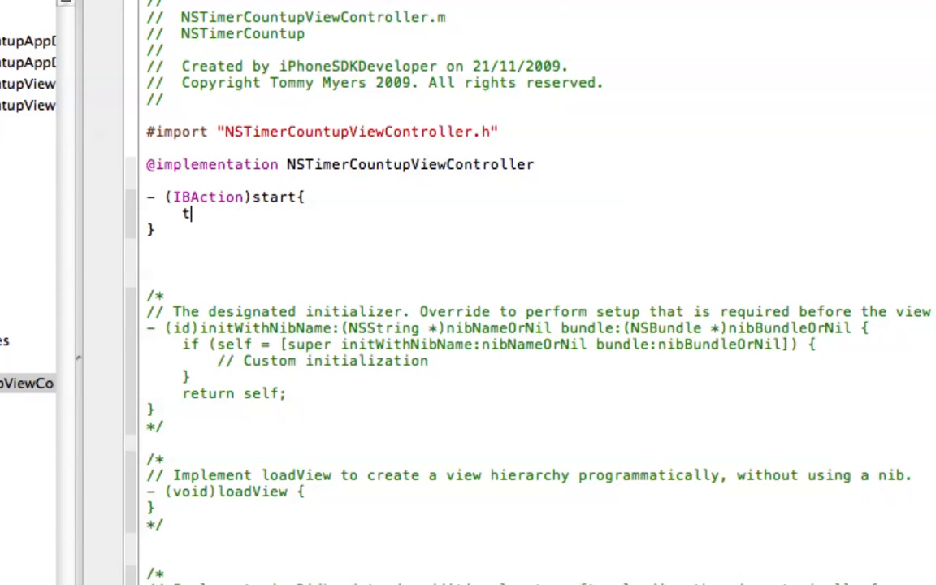
pyautogui.write('imer =')
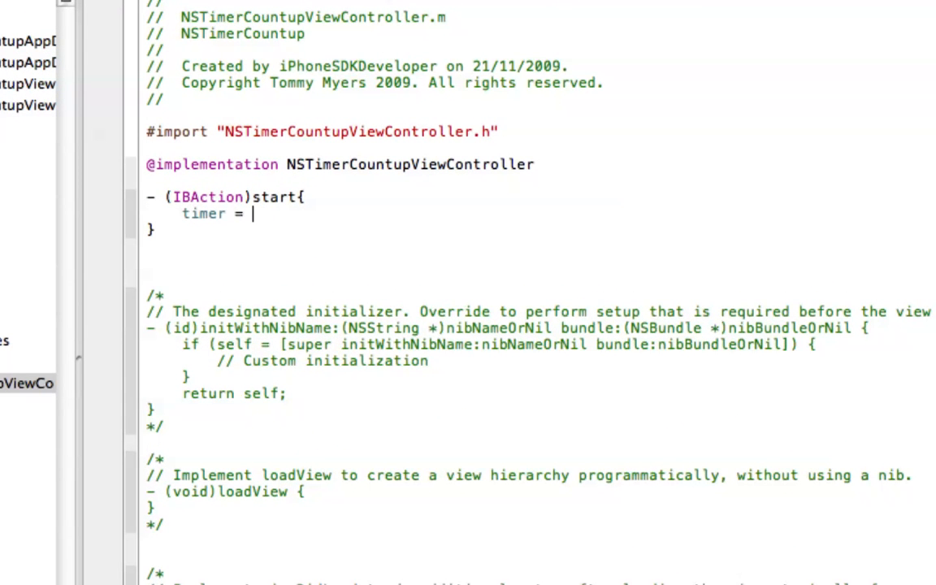
pyautogui.write('[NS')
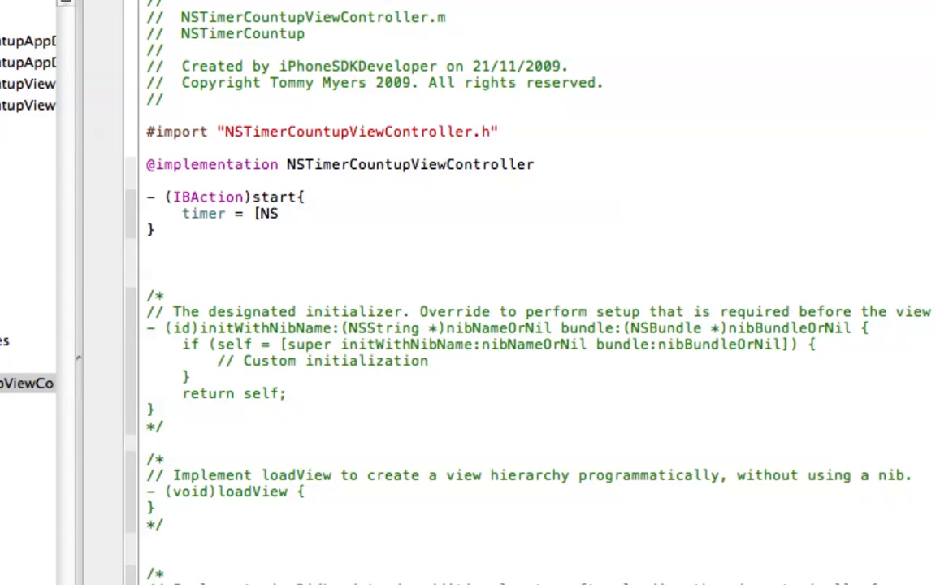
pyautogui.write('ti')
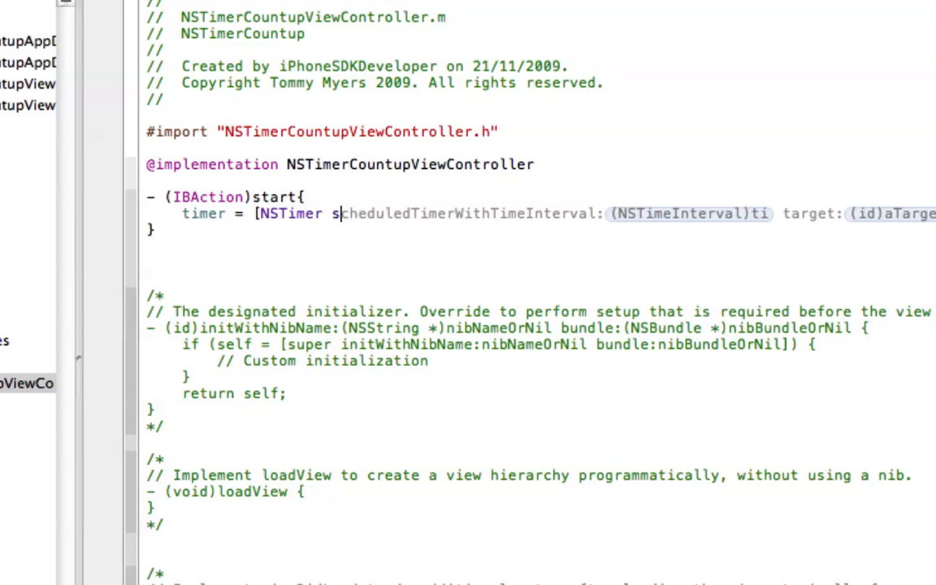
pyautogui.doubleClick(463, 213)
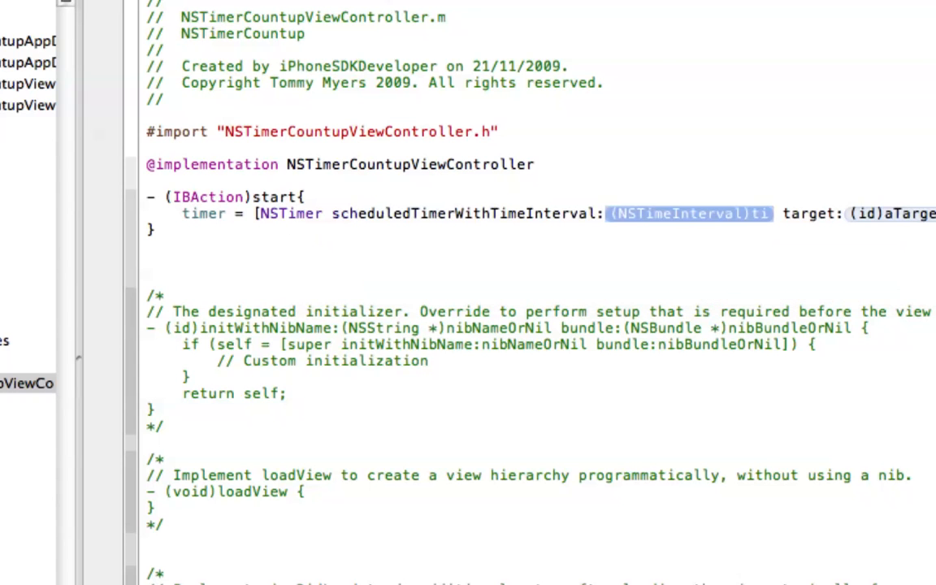
pyautogui.moveTo(649, 220)
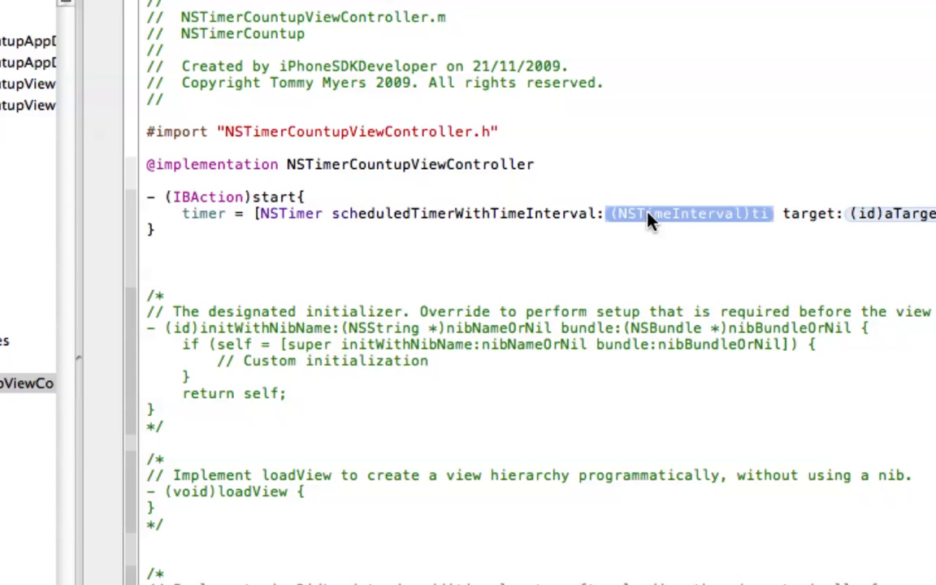
pyautogui.write('1.0')
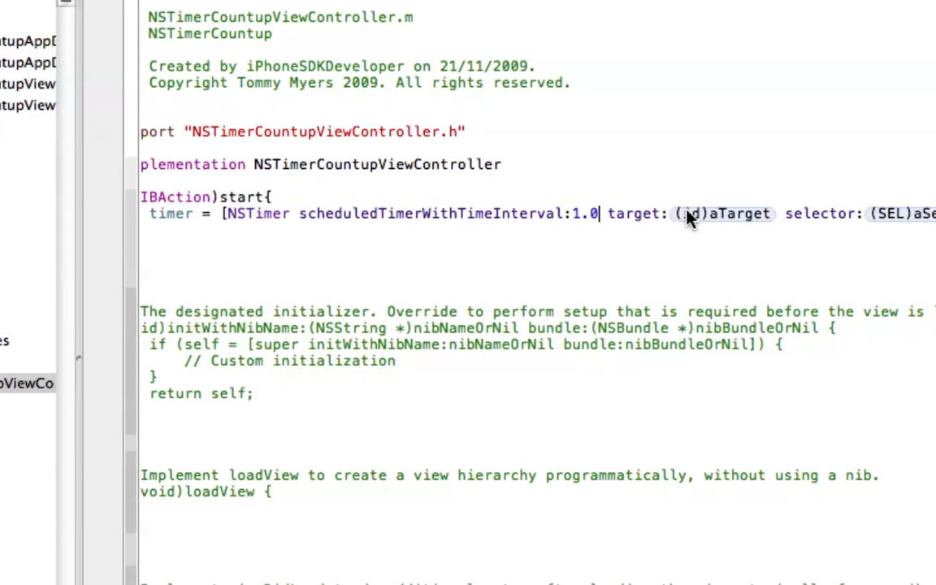
# Step: Complete the timer call with target self, selector countUp, userInfo nil, repeats YES
pyautogui.hscroll(3)
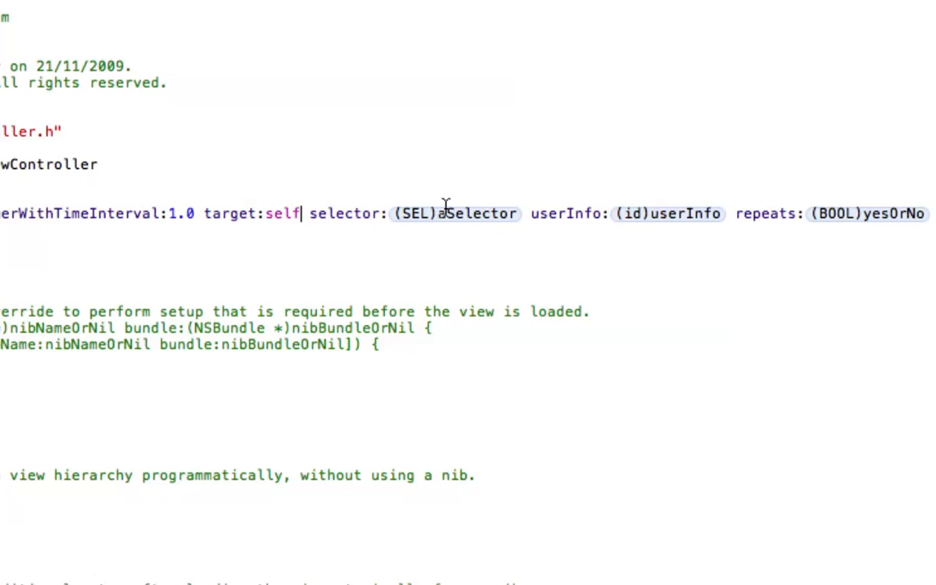
pyautogui.write('@selector')
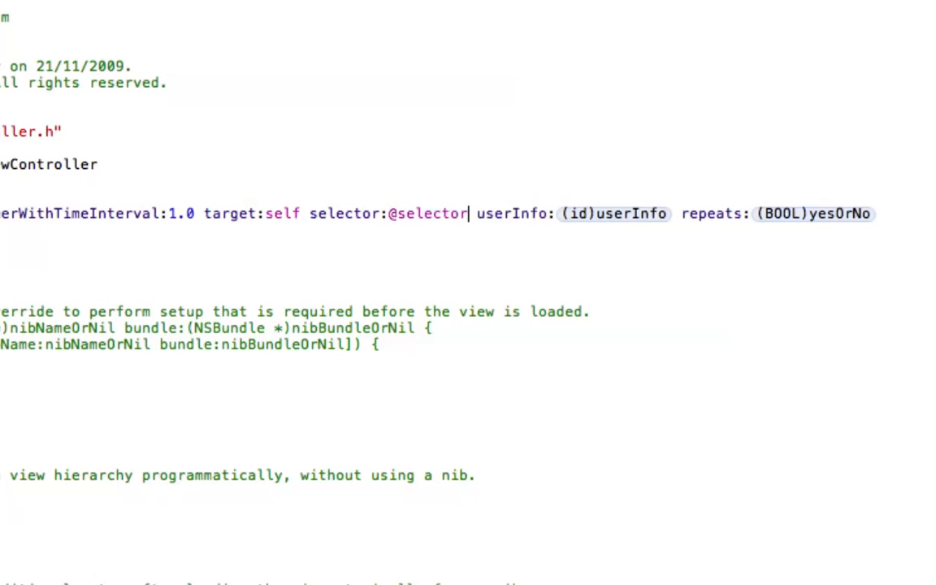
pyautogui.write('(')
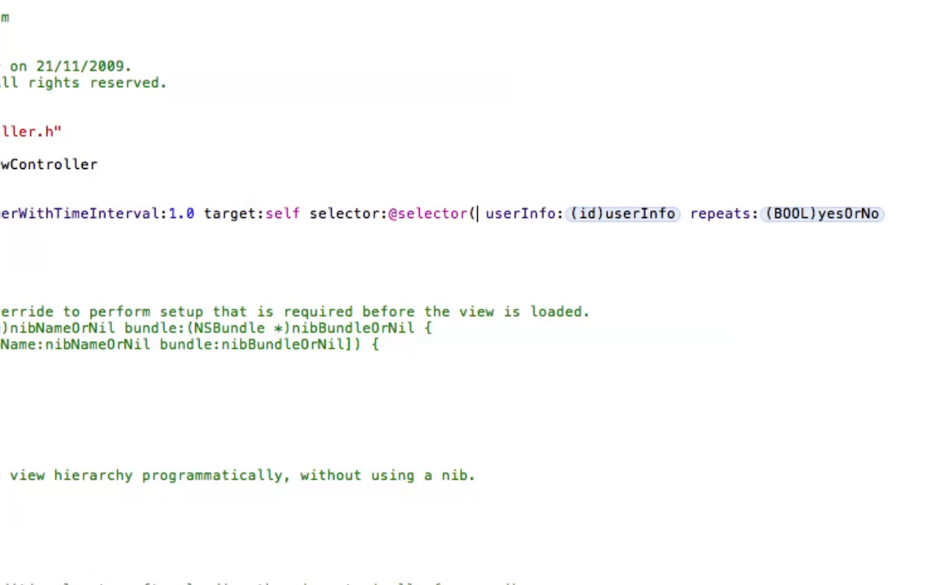
pyautogui.write('countU')
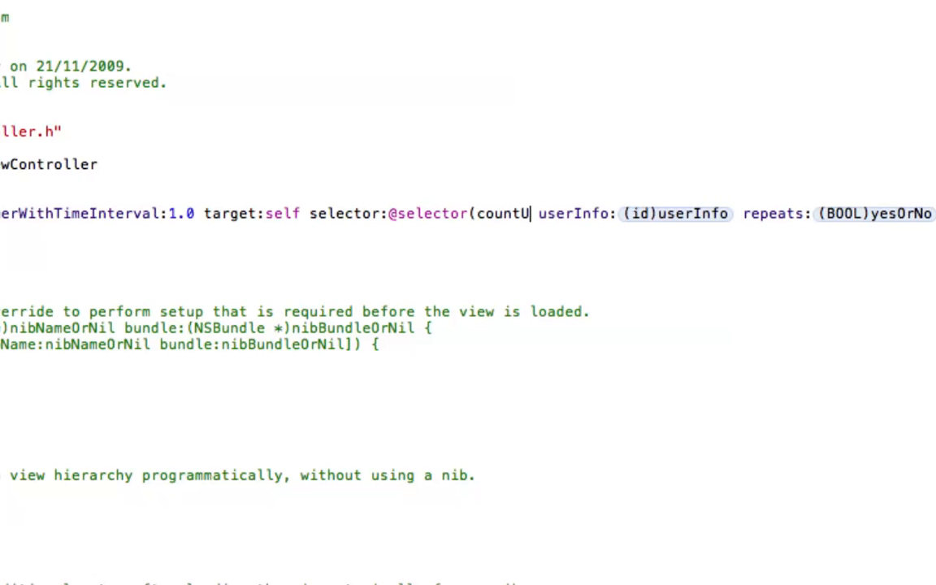
pyautogui.write('p')
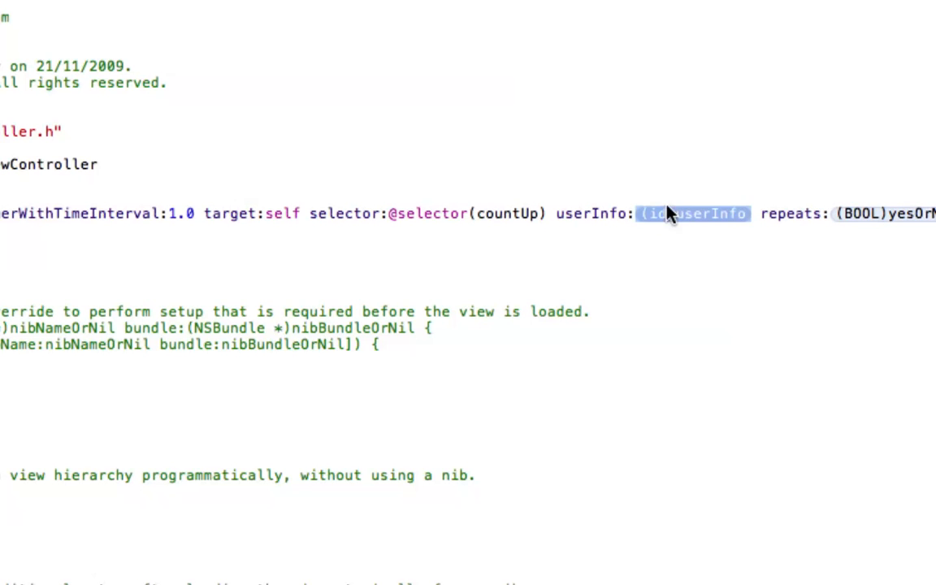
pyautogui.write('nil')
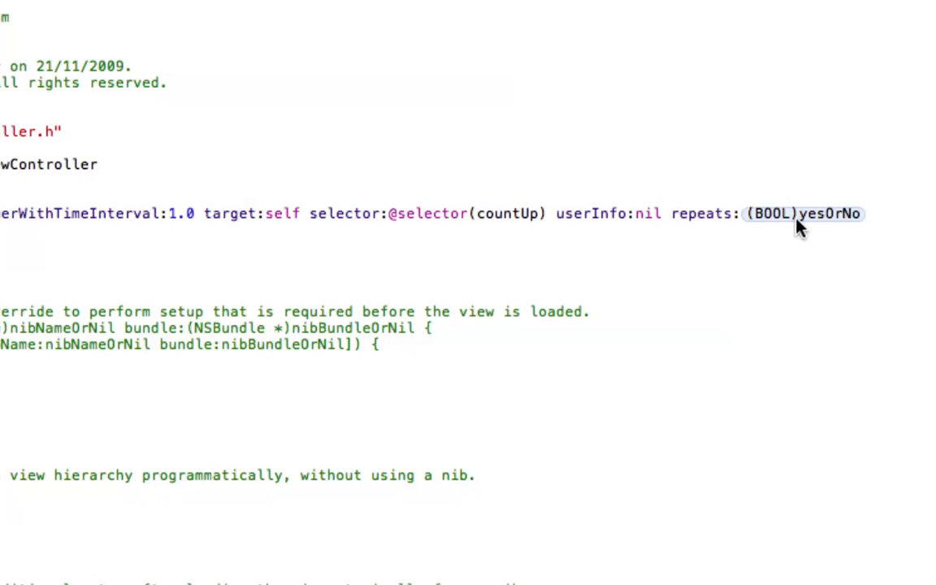
pyautogui.write('YES]')
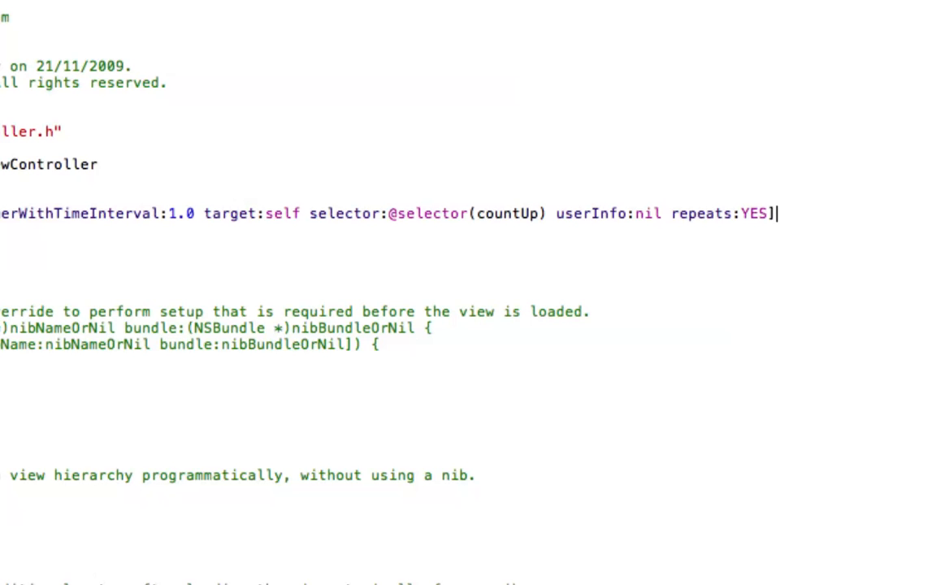
pyautogui.hscroll(-3)
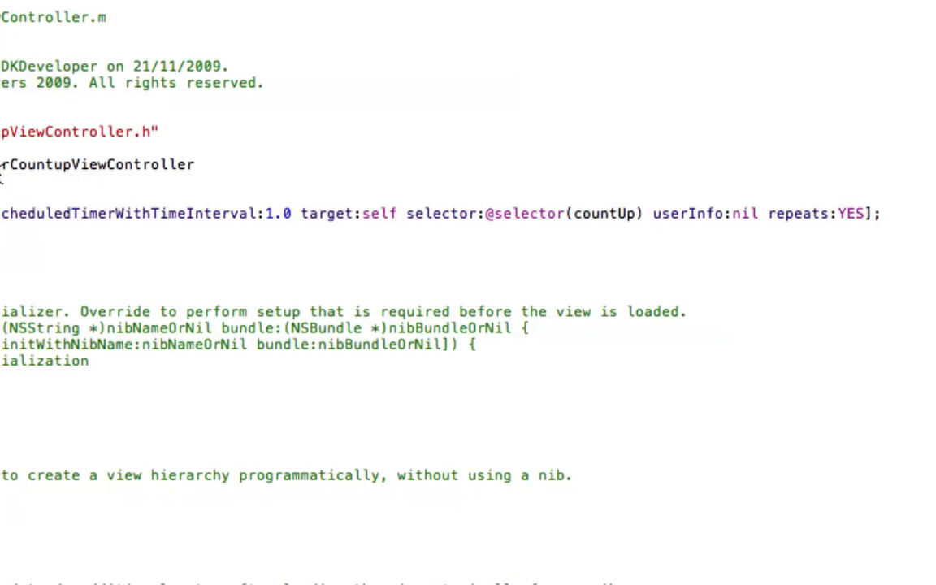
pyautogui.hscroll(-3)
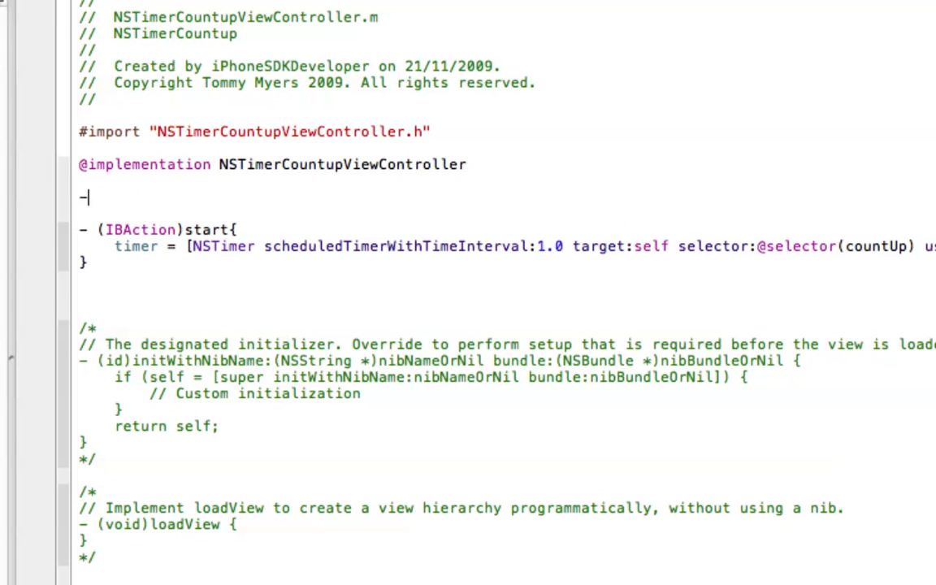
# Step: Add an empty - (void)countUp method above start and declare int mainInt in the header
pyautogui.write('(Void)cou')
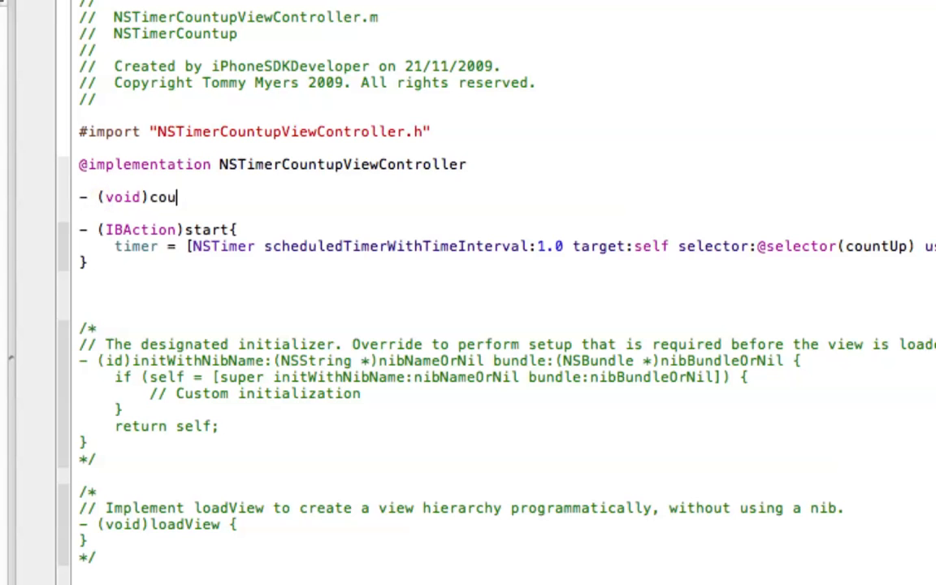
pyautogui.write('ntUp {')
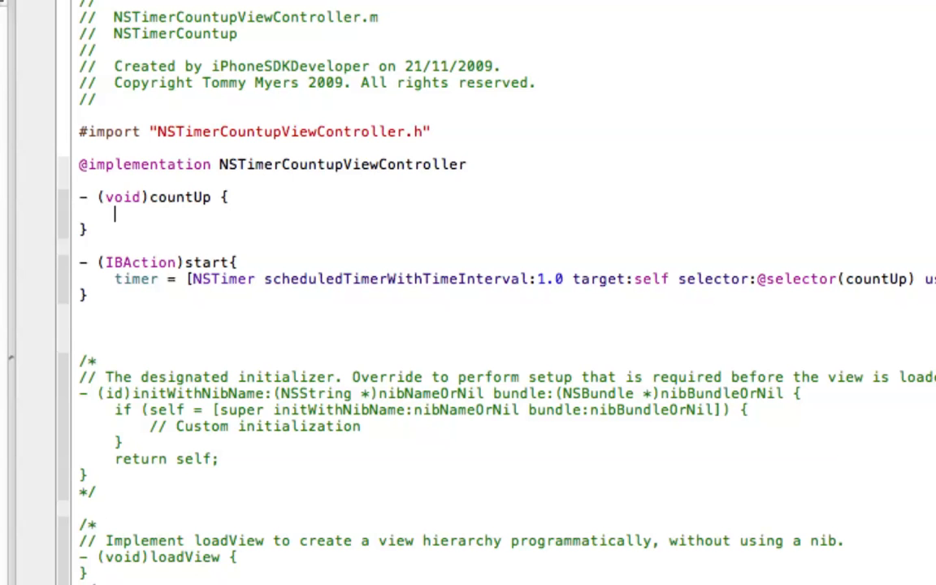
pyautogui.moveTo(236, 188)
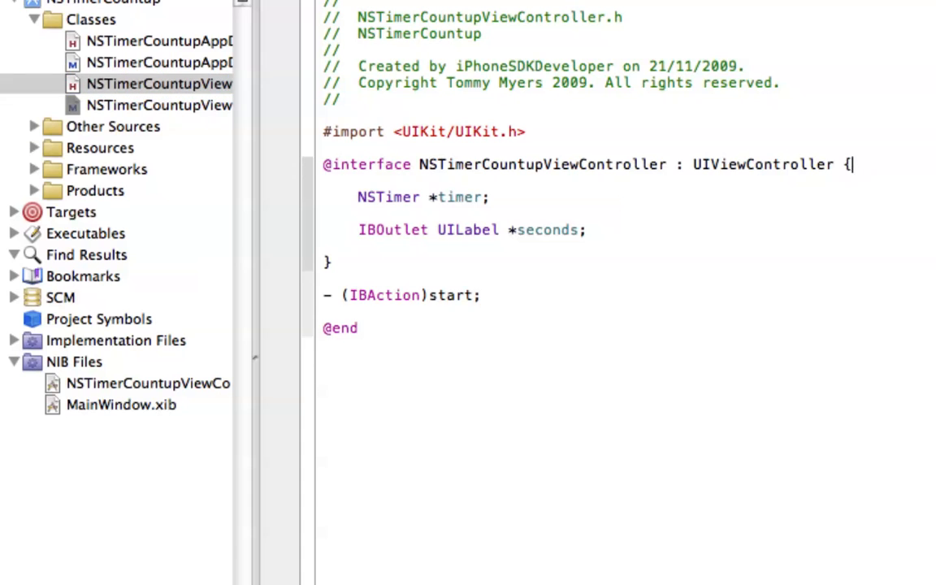
pyautogui.press('Return')
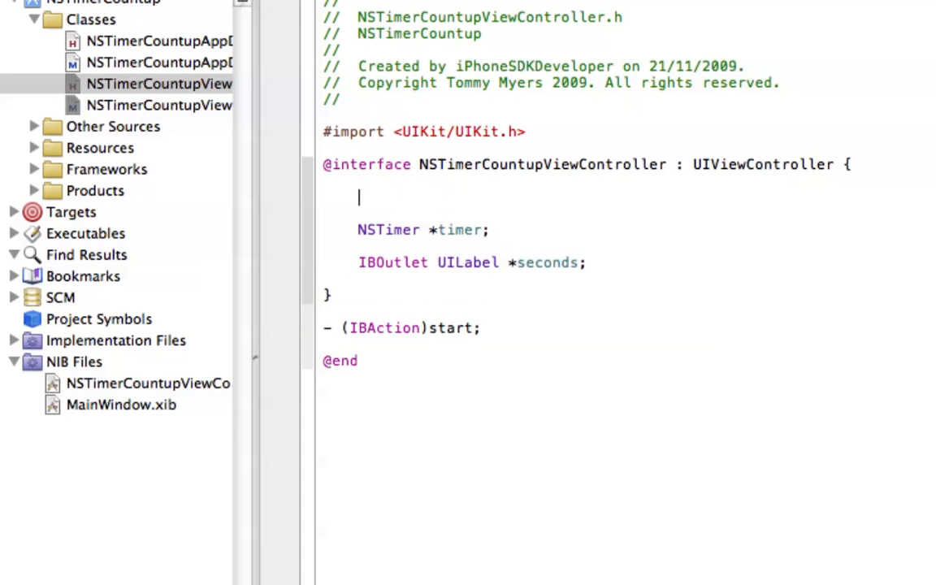
pyautogui.write('int m')
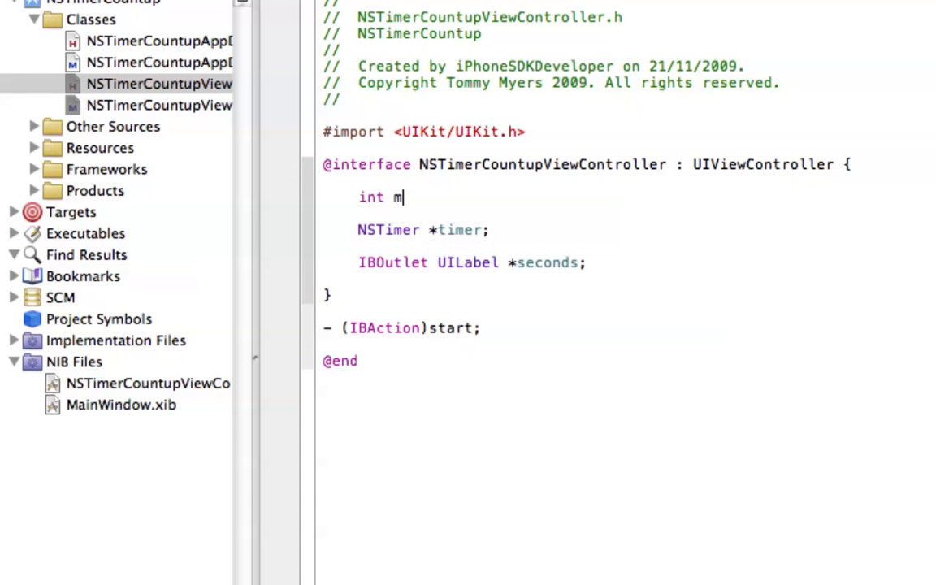
pyautogui.write('ainInt;')
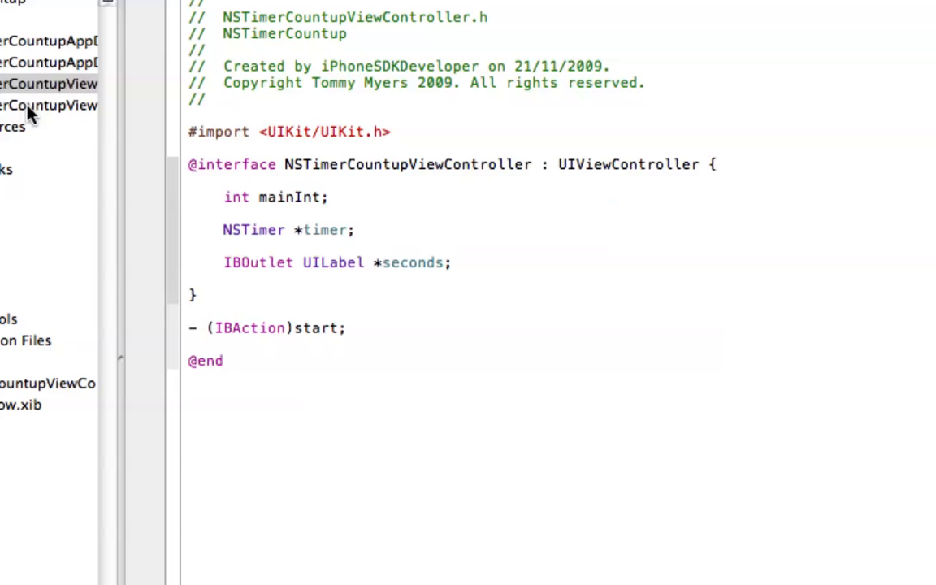
# Step: Set mainInt = 0 in start and mainInt += 1 in countUp
pyautogui.click(47, 105)
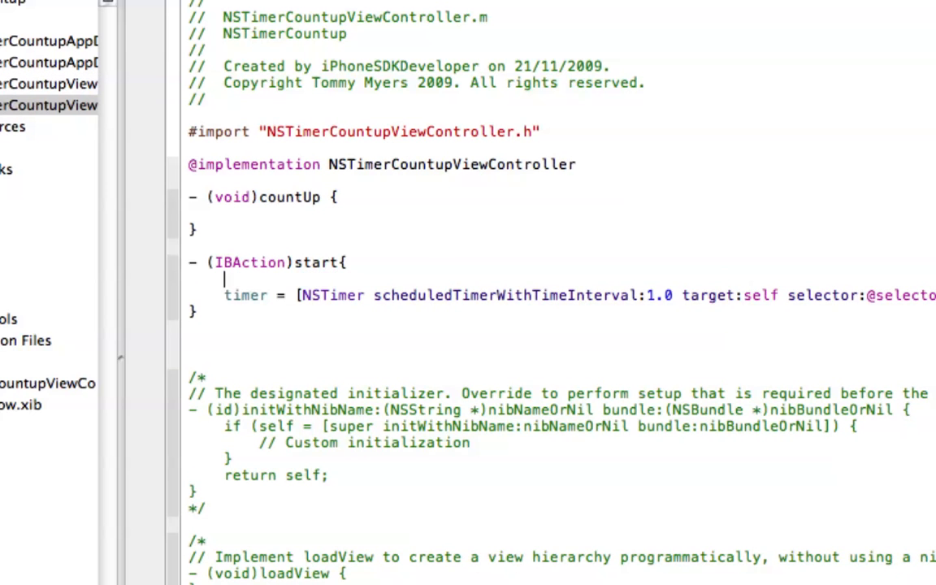
pyautogui.write('mainInt')
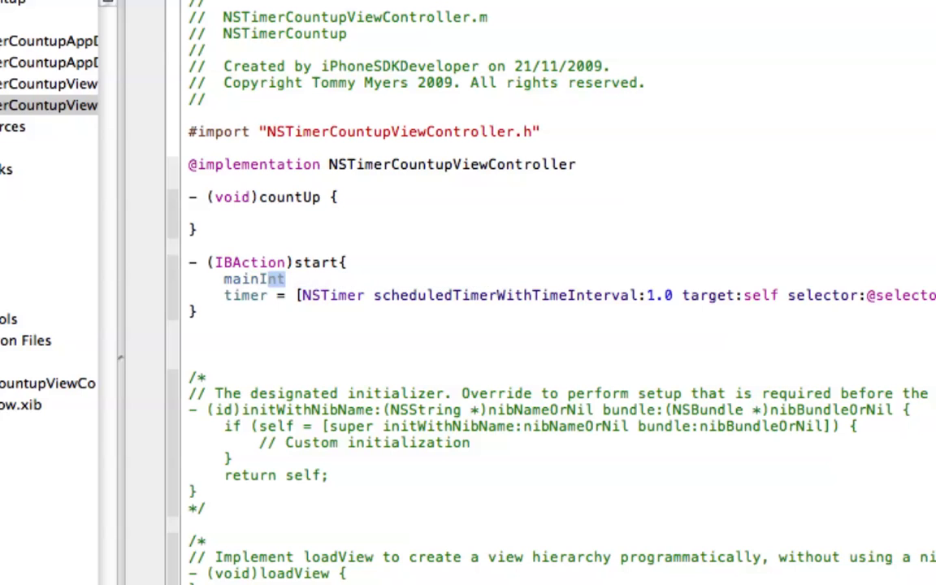
pyautogui.write('= 0;')
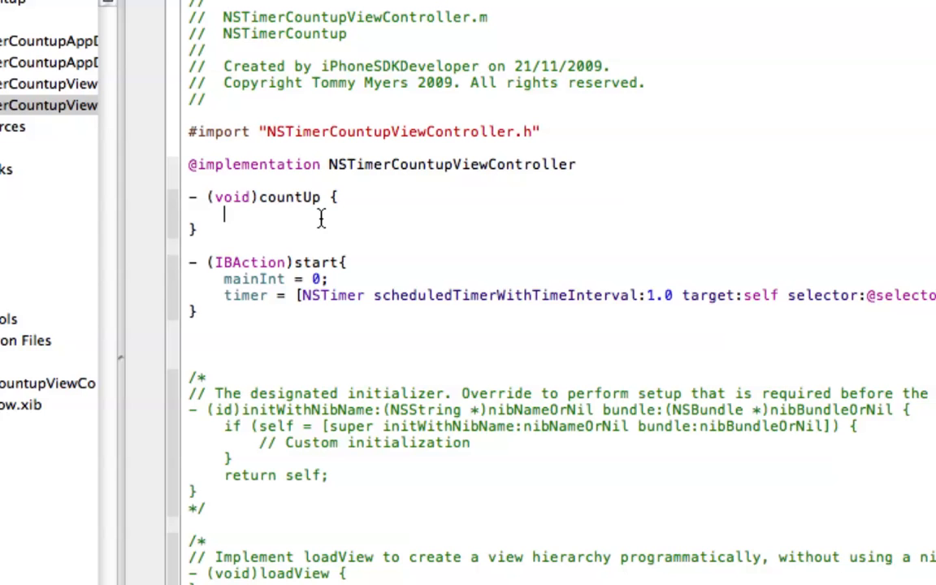
pyautogui.write('mainInt')
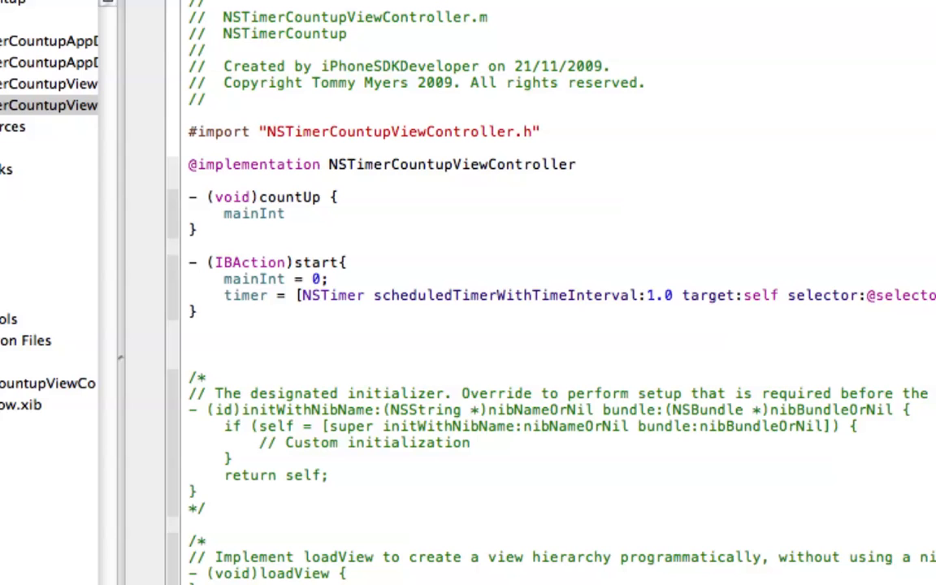
pyautogui.write('+=')
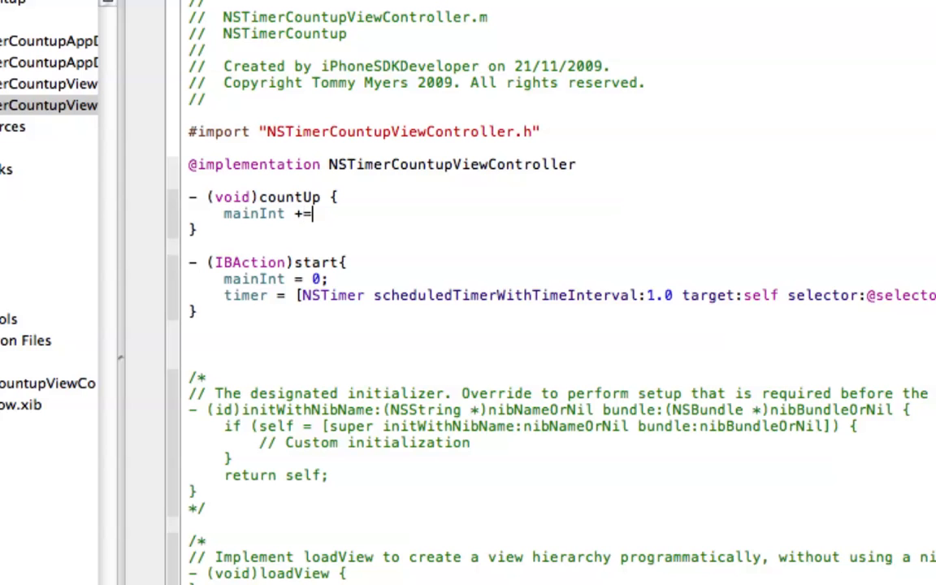
pyautogui.write('1;')
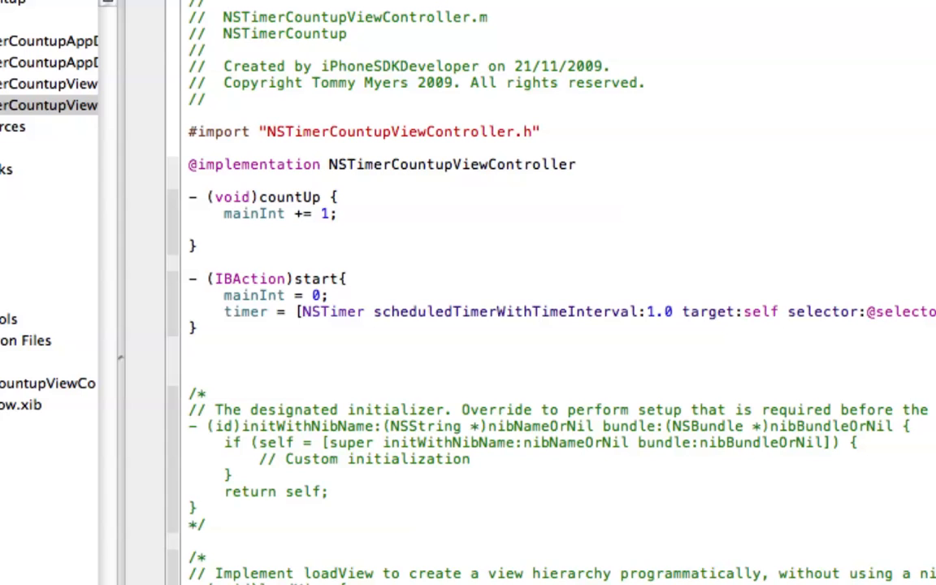
# Step: In countUp, set seconds.text = [NSString stringWithFormat:@"%i", mainInt]
pyautogui.write('sec')
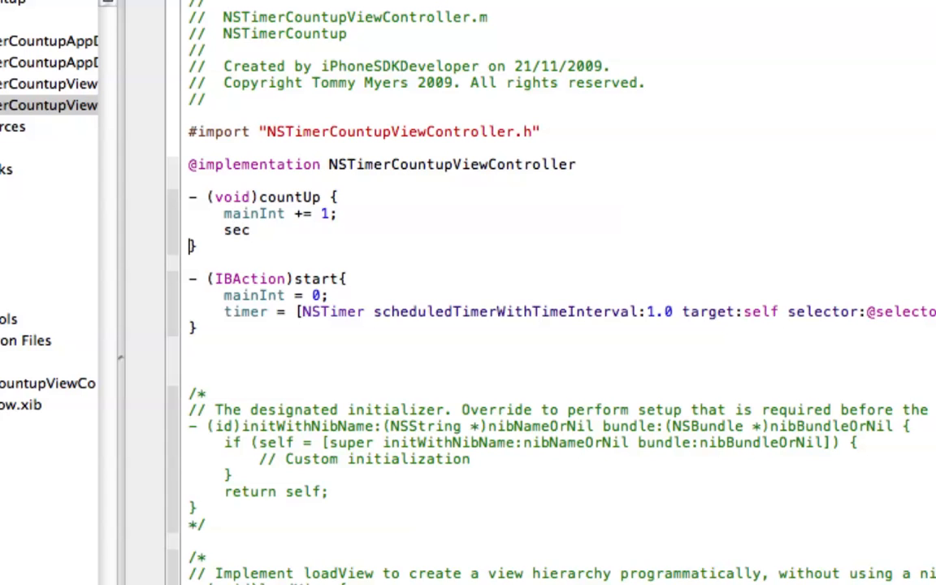
pyautogui.write('od')
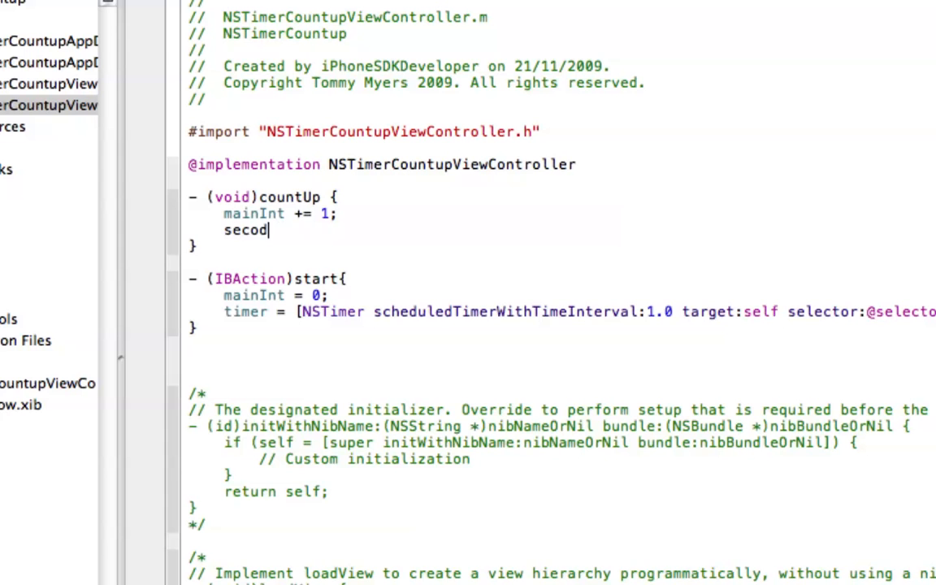
pyautogui.write('ns')
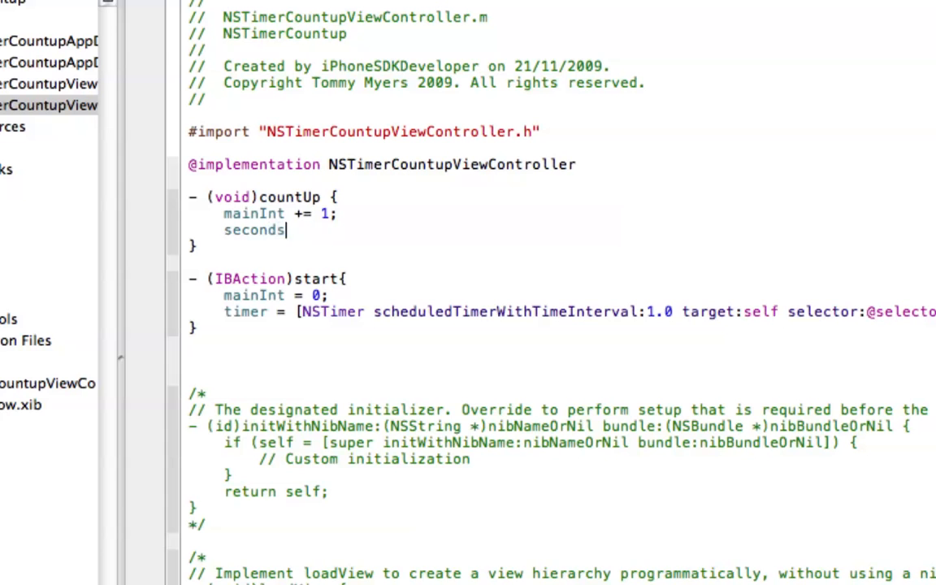
pyautogui.write('.t')
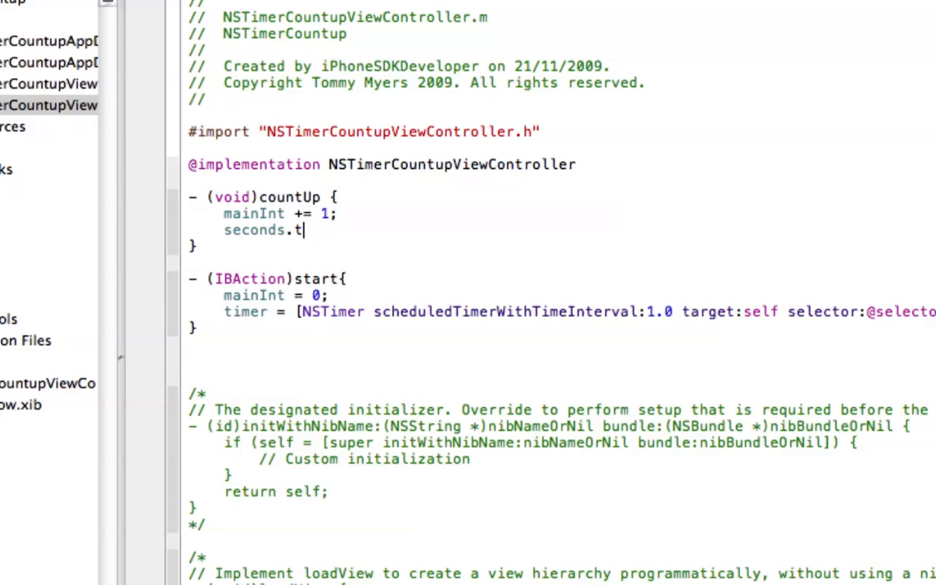
pyautogui.write('ext =')
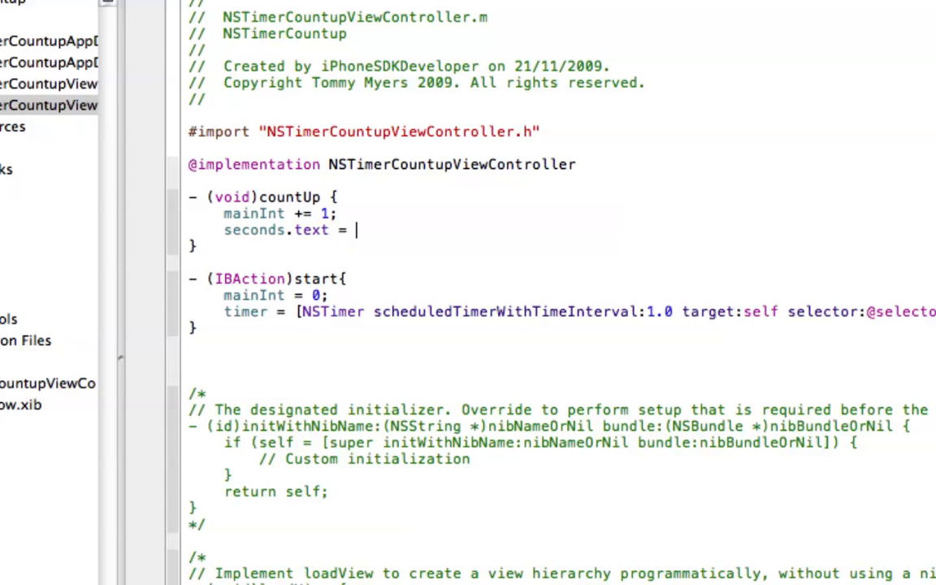
pyautogui.write('[NSString')
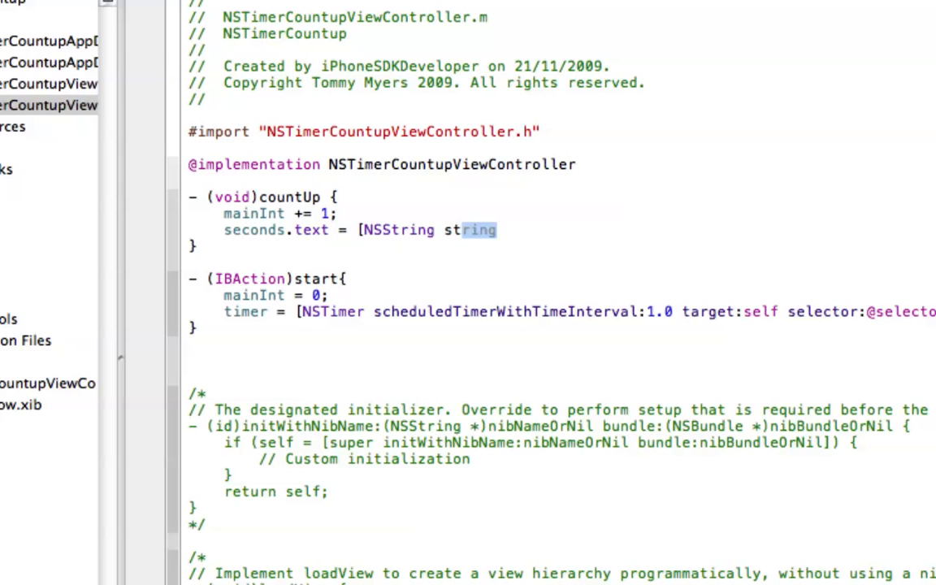
pyautogui.write('stringWithFormat:')
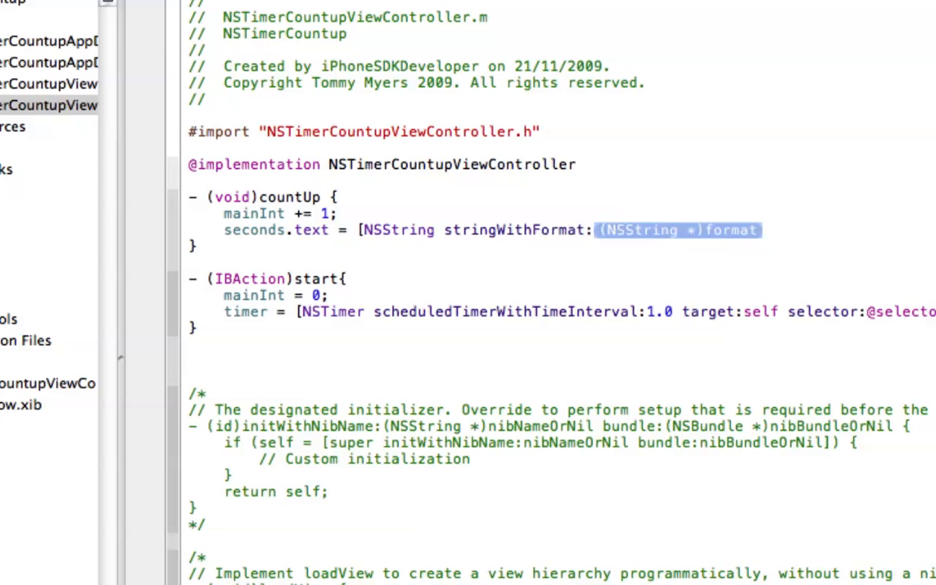
pyautogui.write('@"')
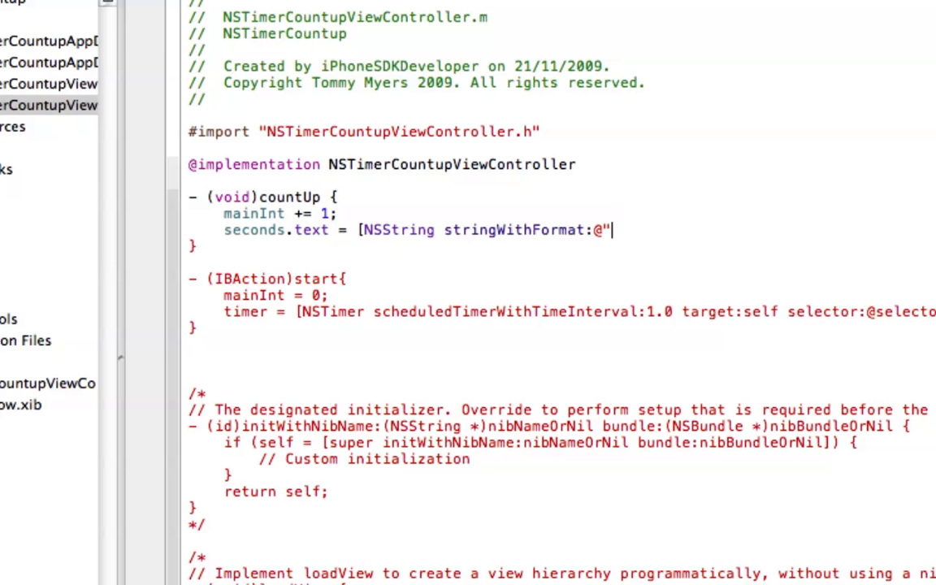
pyautogui.write('%i", mian')
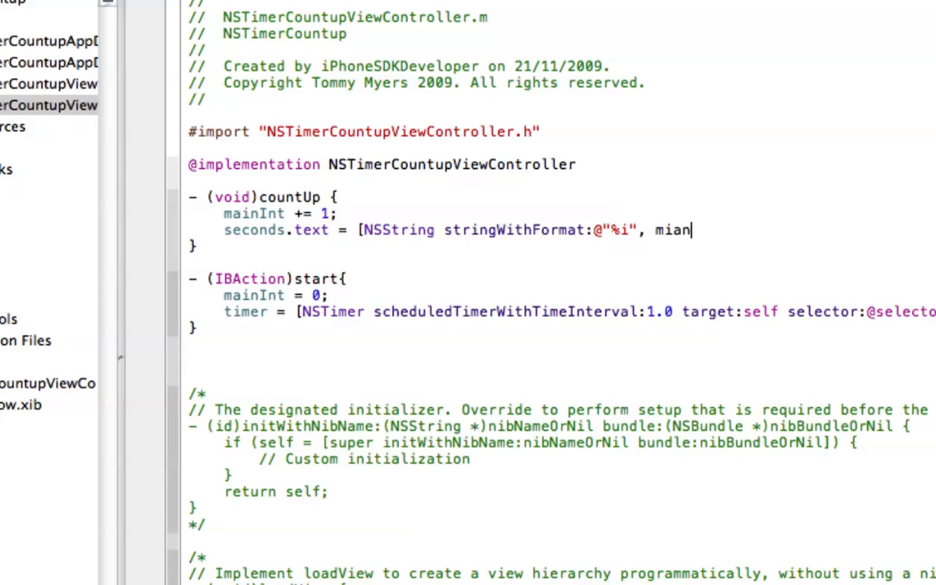
pyautogui.write('mainInt')
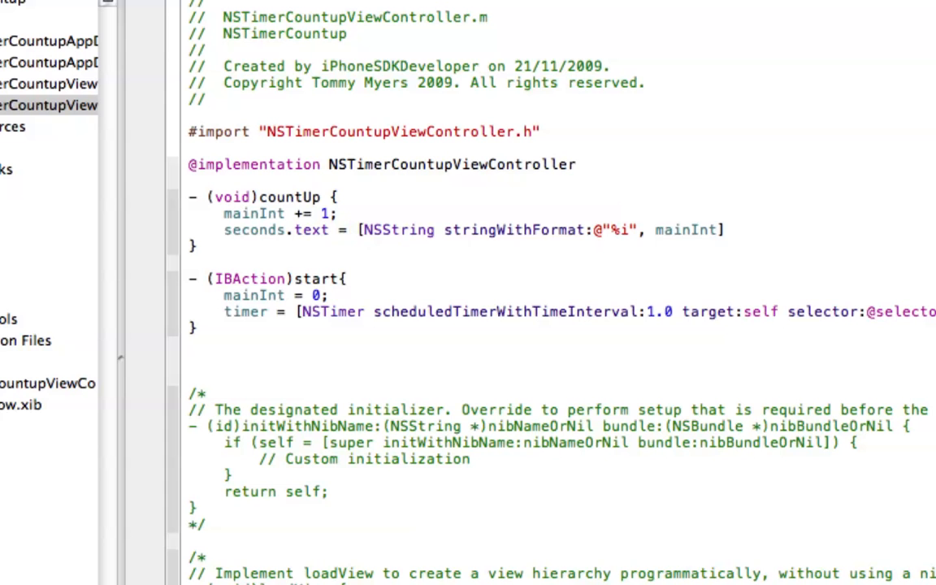
pyautogui.write(';')
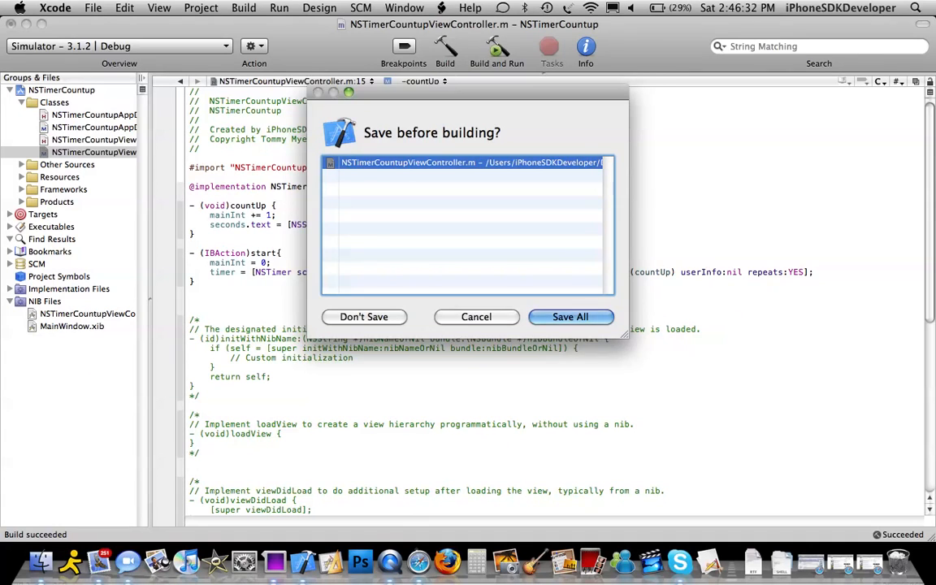
# Step: Save all edits and build and run NSTimerCountup in the iPhone Simulator
pyautogui.click(570, 316)
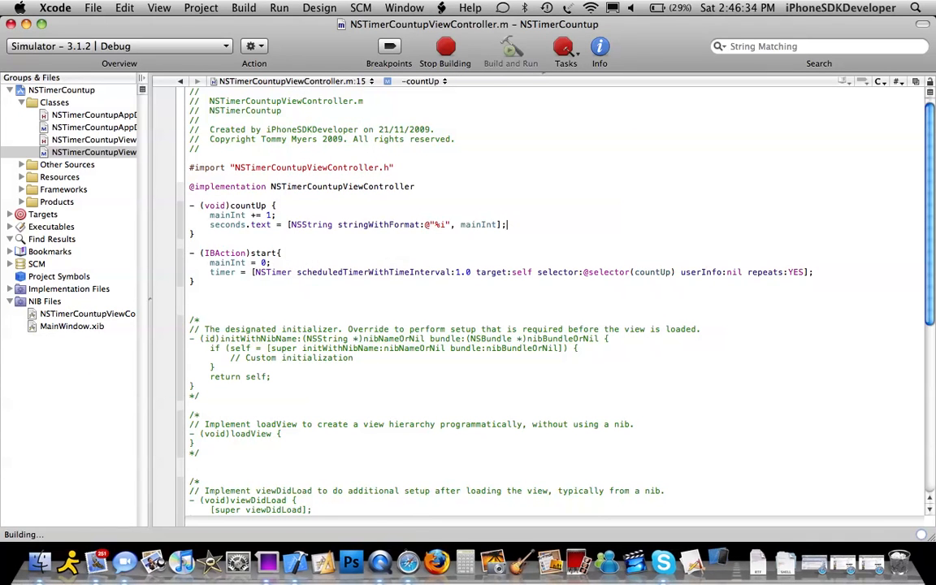
pyautogui.click(510, 46)
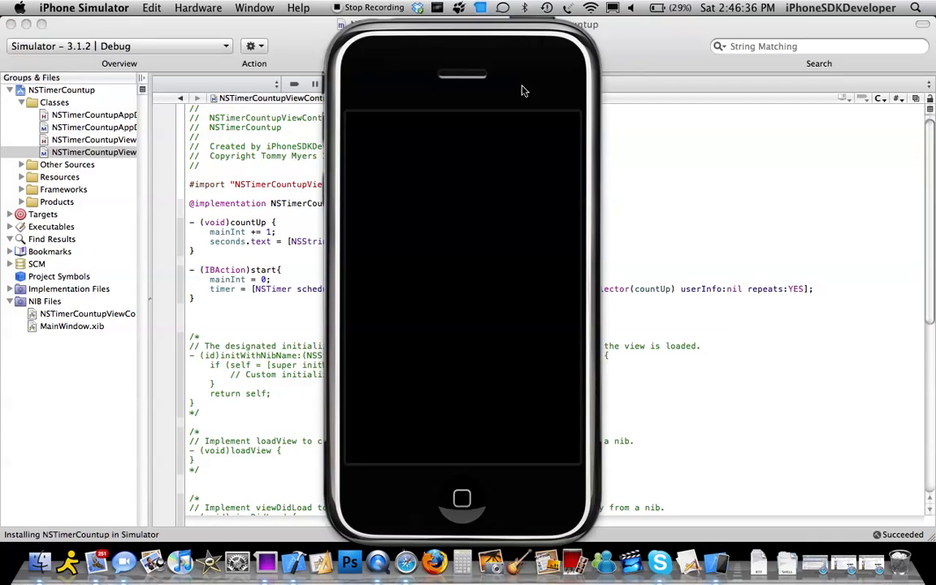
pyautogui.moveTo(475, 27)
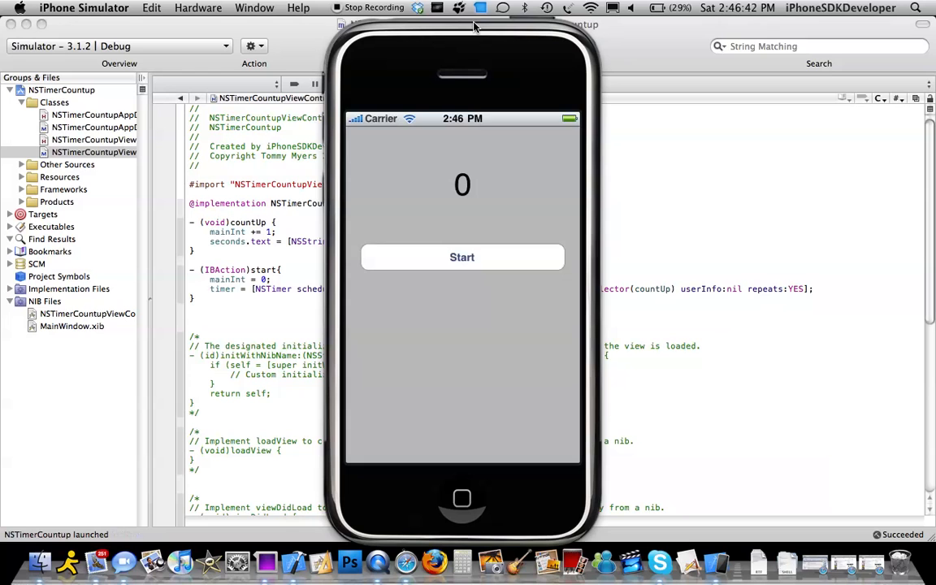
pyautogui.moveTo(490, 220)
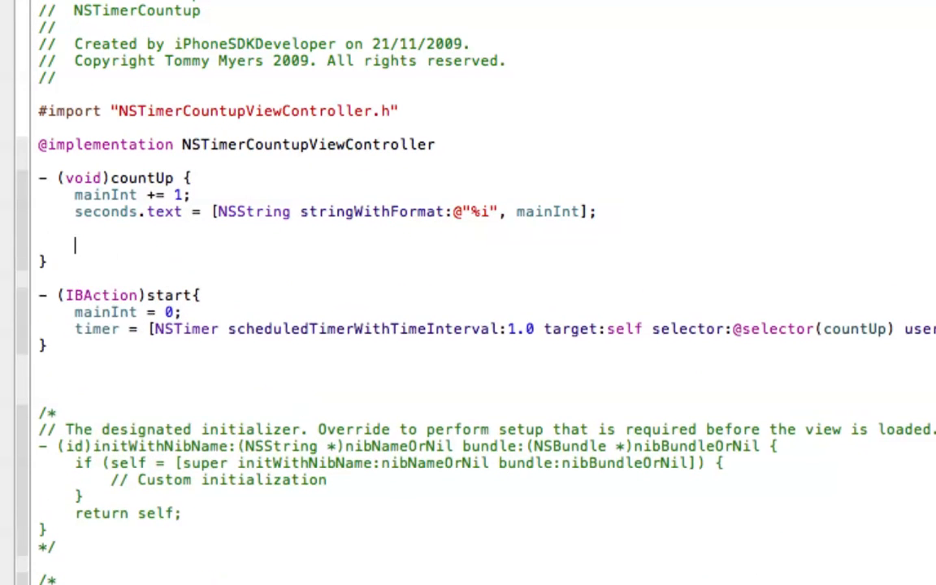
# Step: In countUp, add if (mainInt == 10) { [timer invalidate]; ... }
pyautogui.write('if (')
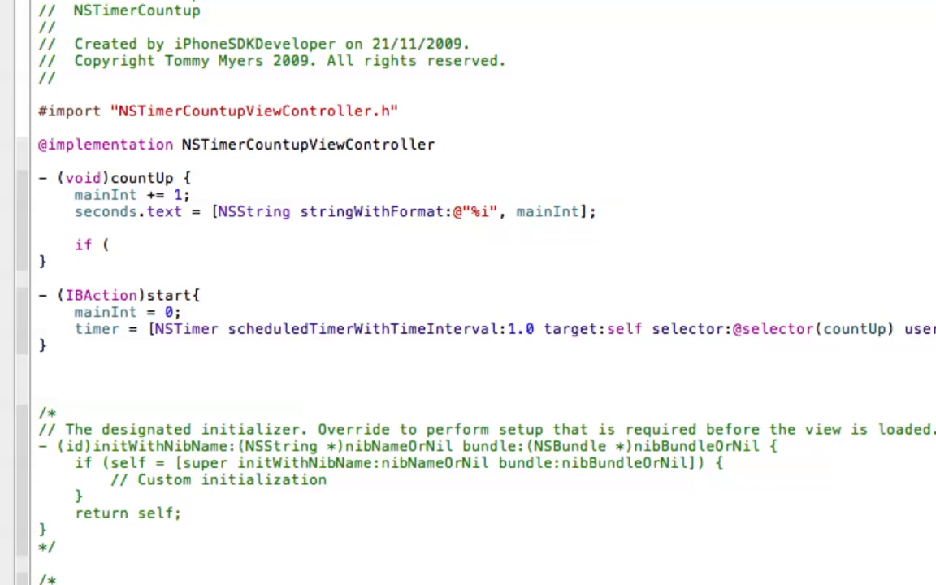
pyautogui.write('mainInt ==')
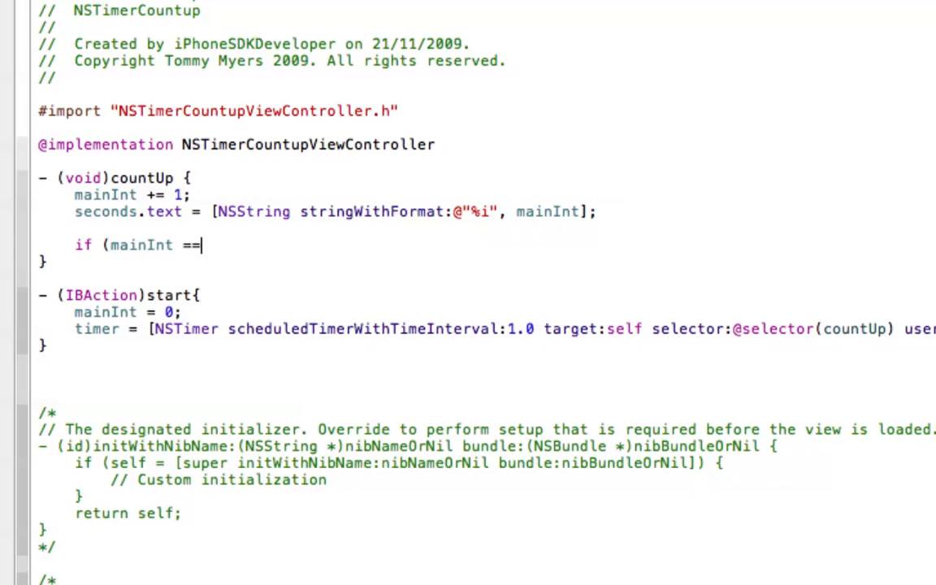
pyautogui.write('10')
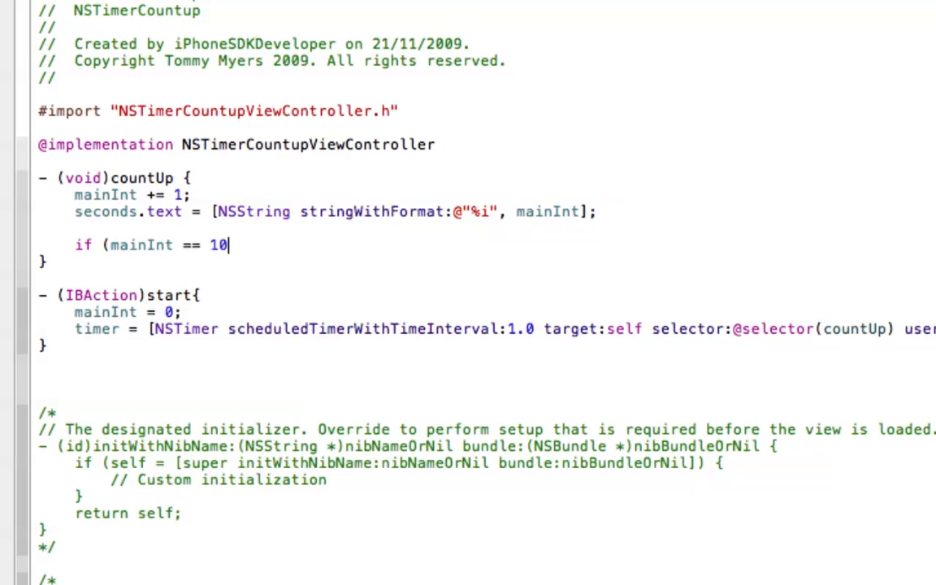
pyautogui.write(')')
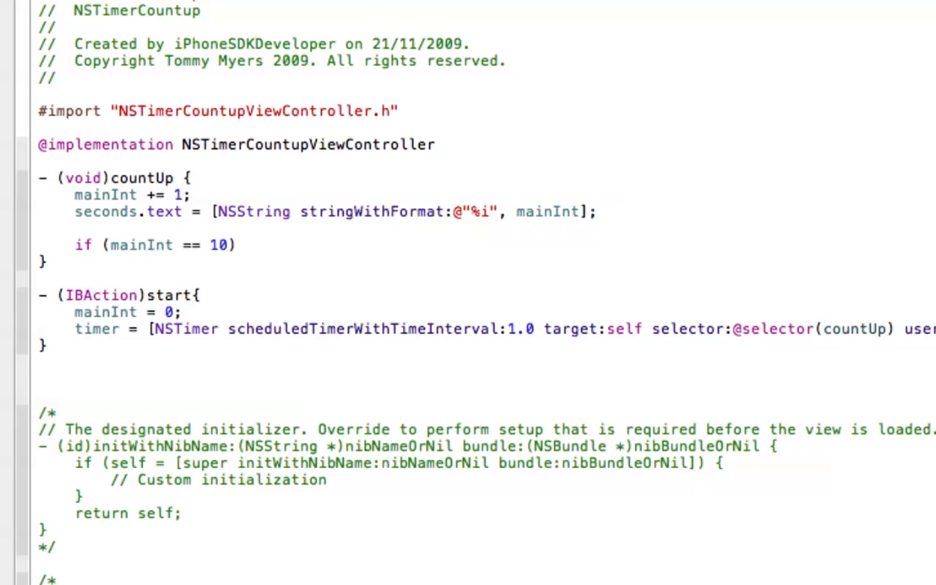
pyautogui.write('{')
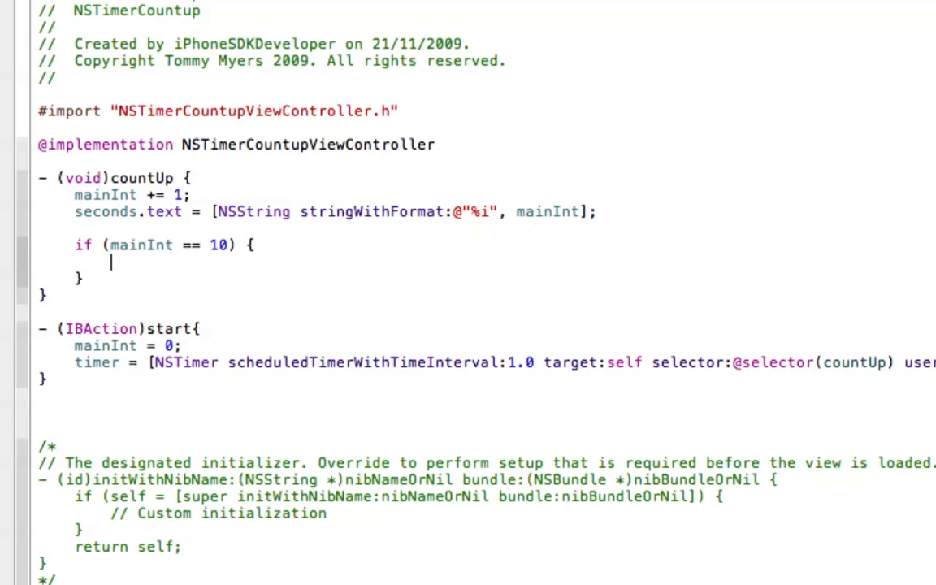
pyautogui.write('[')
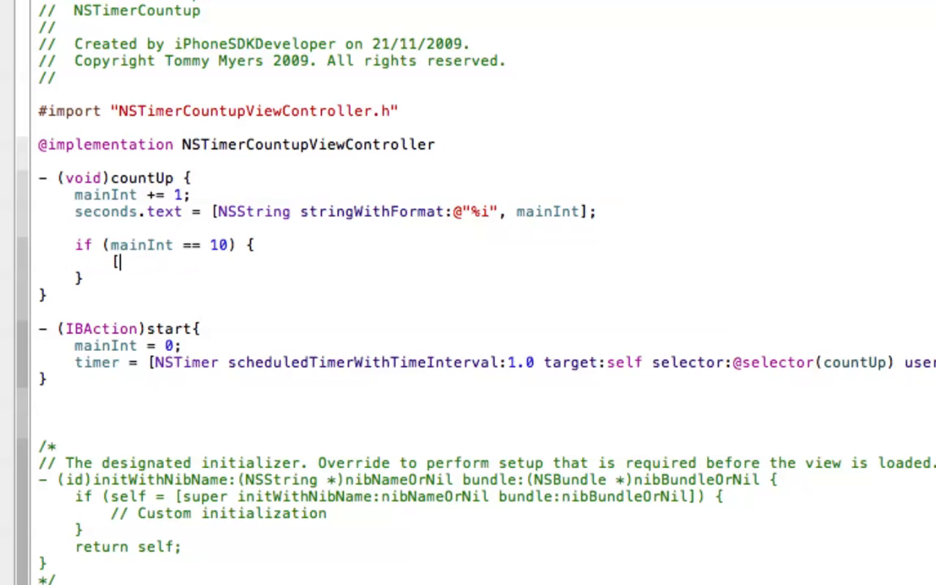
pyautogui.write('timer invalidate];')
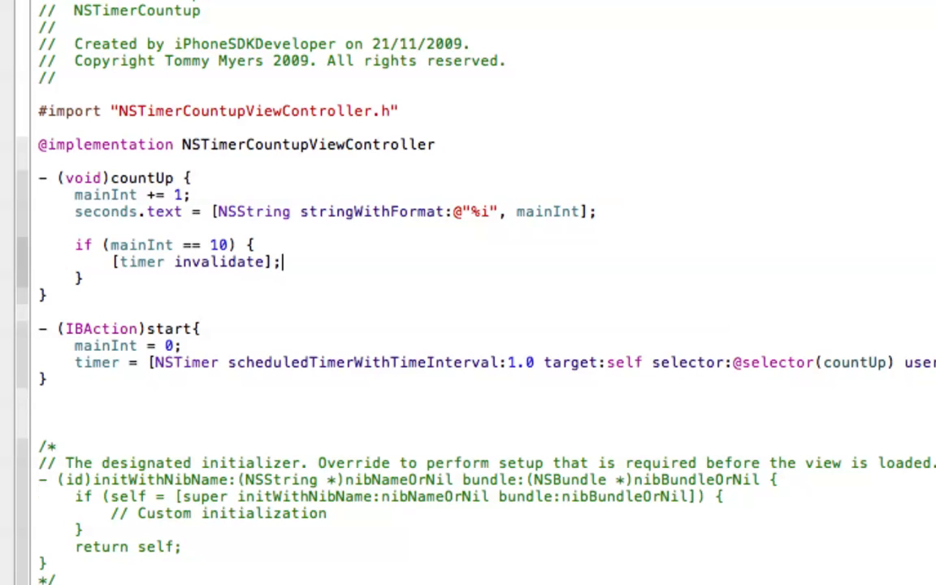
pyautogui.press('Return')
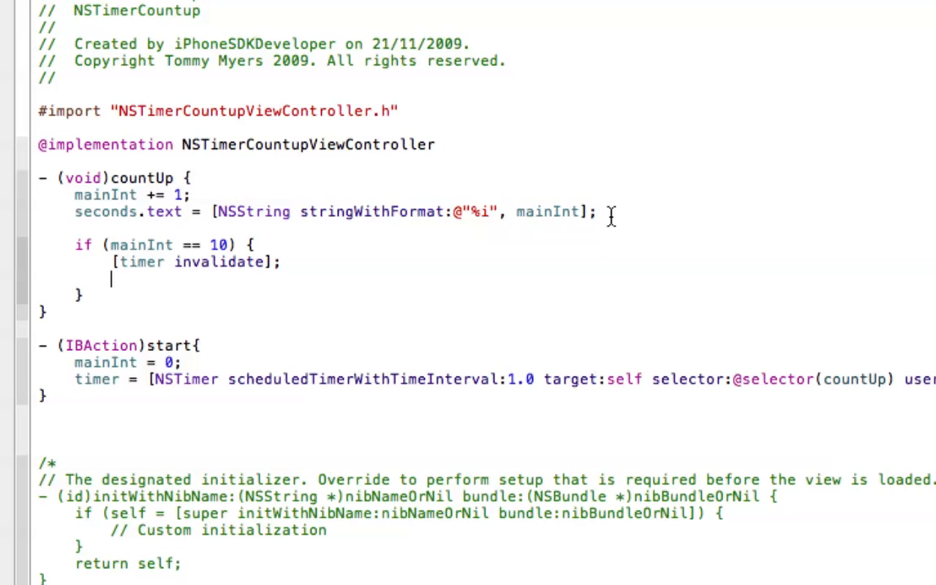
# Step: Inside the if block, set seconds.text to @"Timer Stopped at 10 Seconds"
pyautogui.write('seconds')
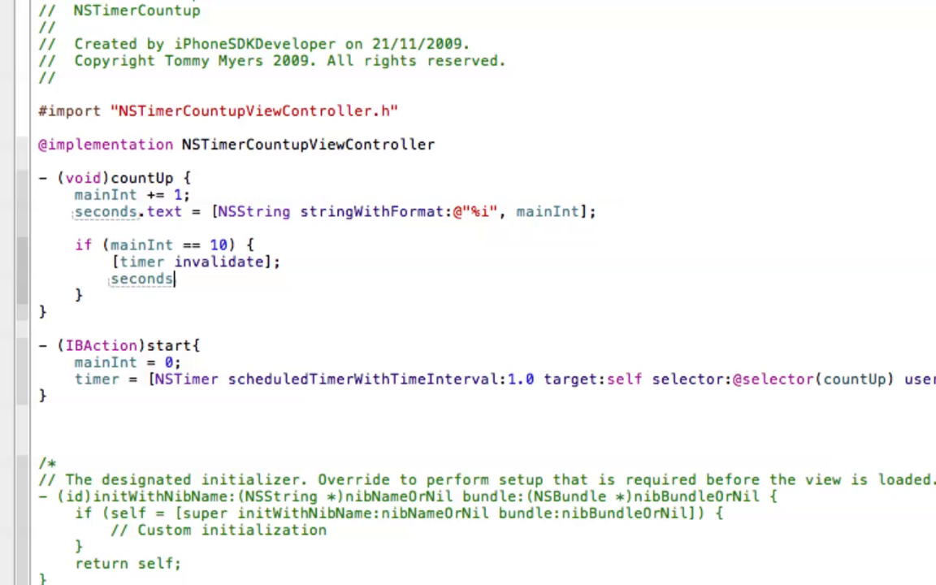
pyautogui.write('.text =')
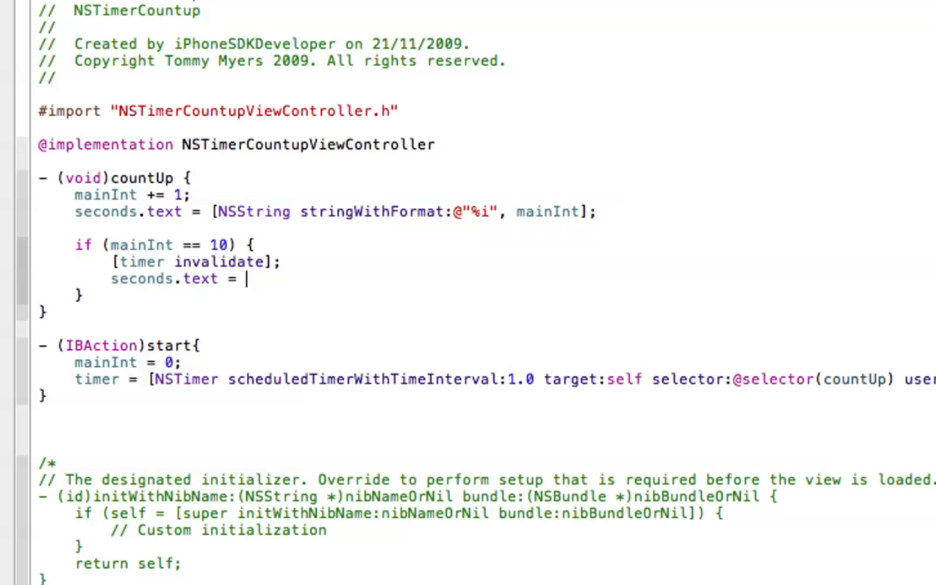
pyautogui.write('@"Tim')
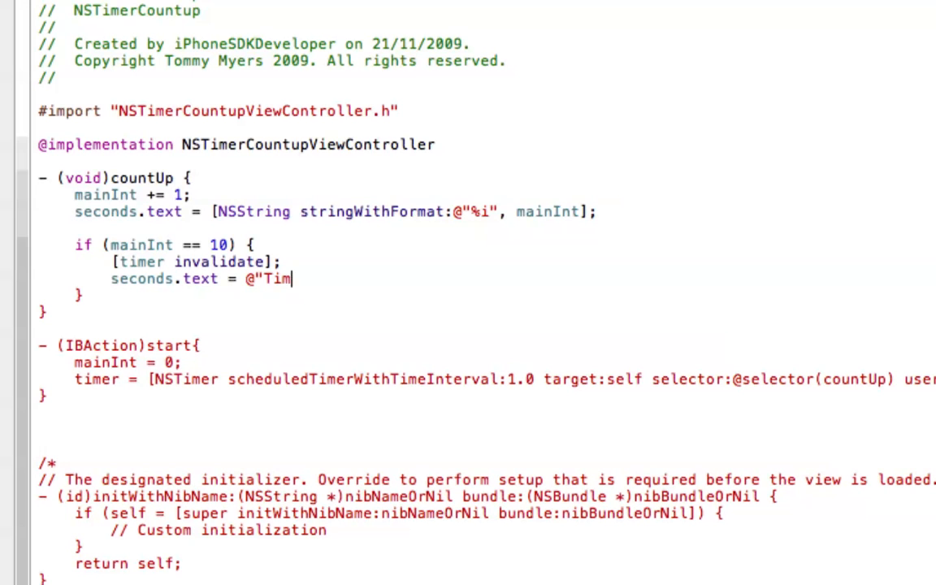
pyautogui.write('er Sto')
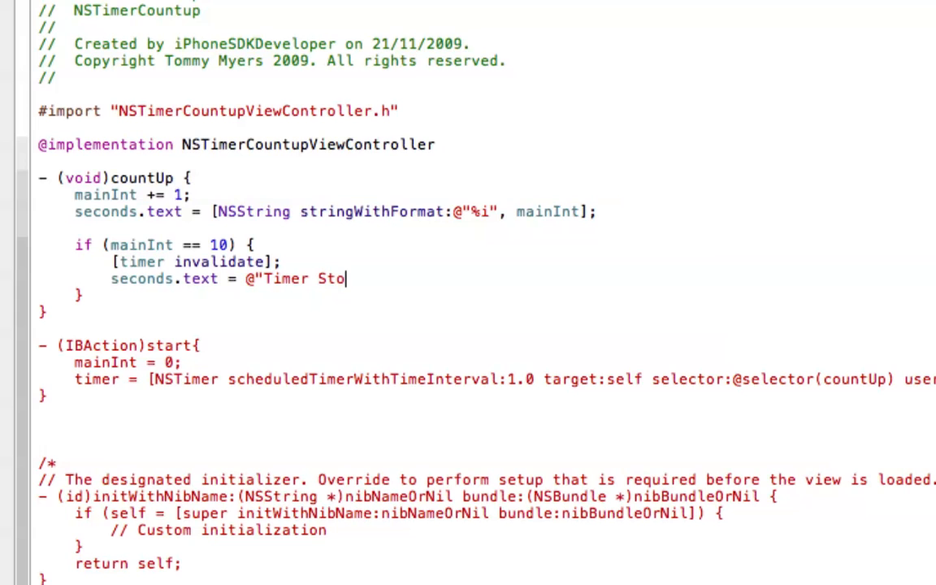
pyautogui.write('pped at')
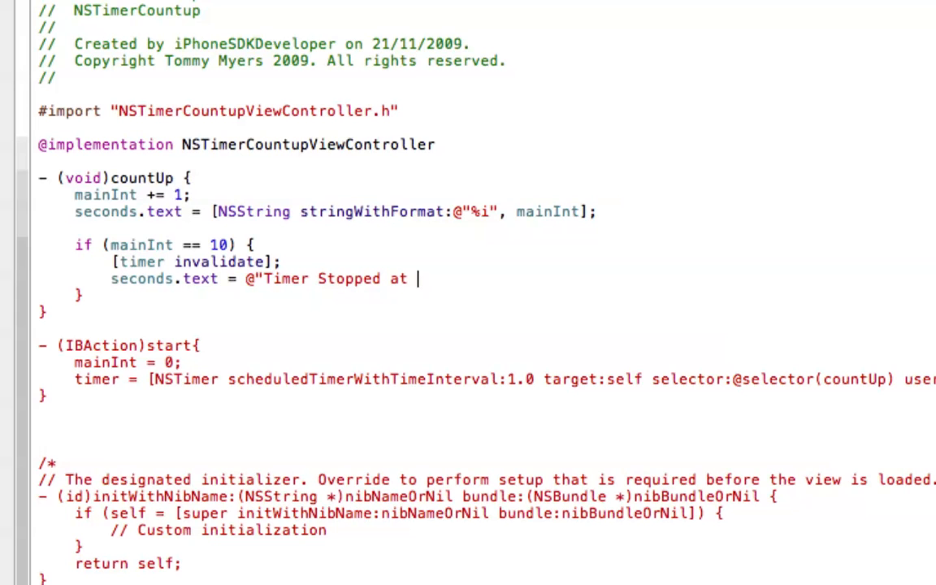
pyautogui.write('10 S')
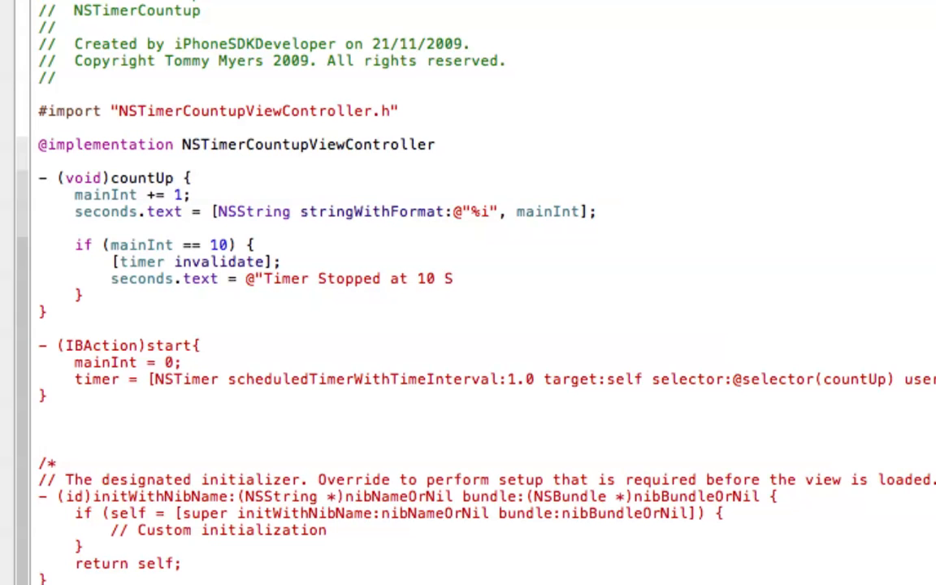
pyautogui.write('econds";')
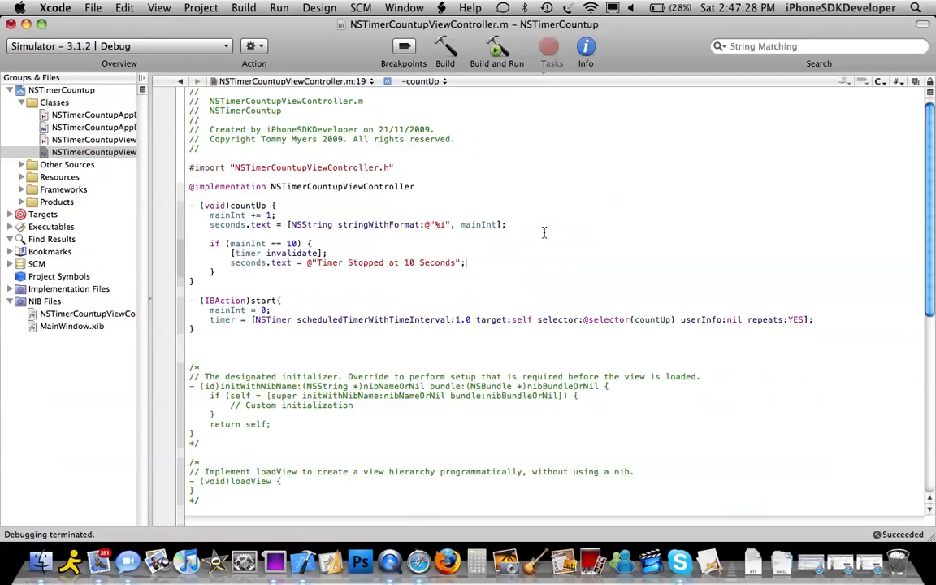
# Step: Save all changes and build and run the updated stop-at-10 app
pyautogui.click(496, 46)
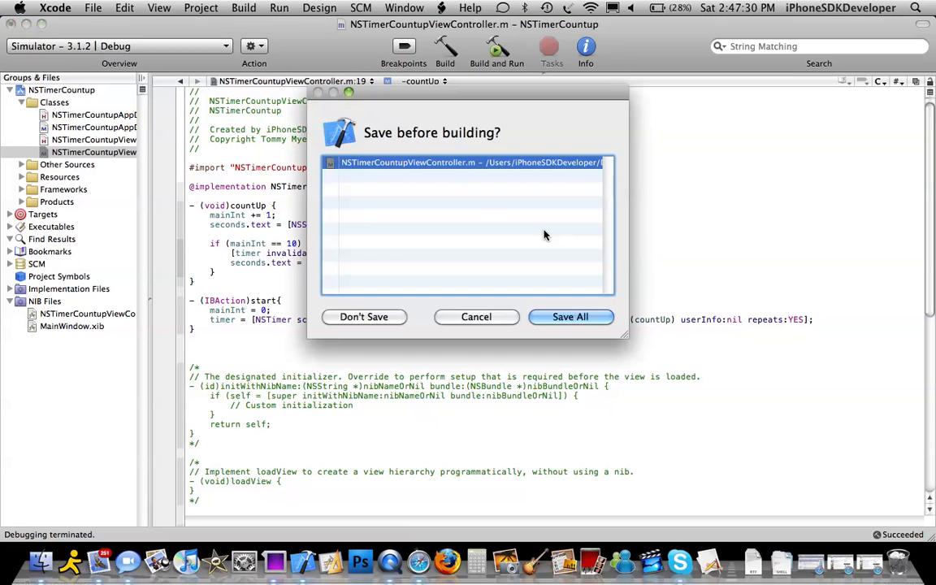
pyautogui.click(570, 317)
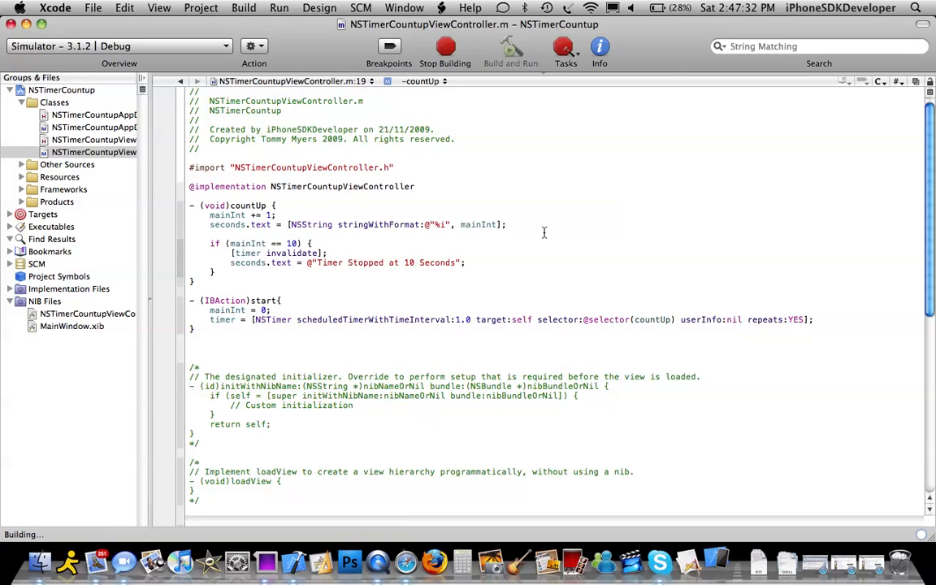
pyautogui.click(510, 46)
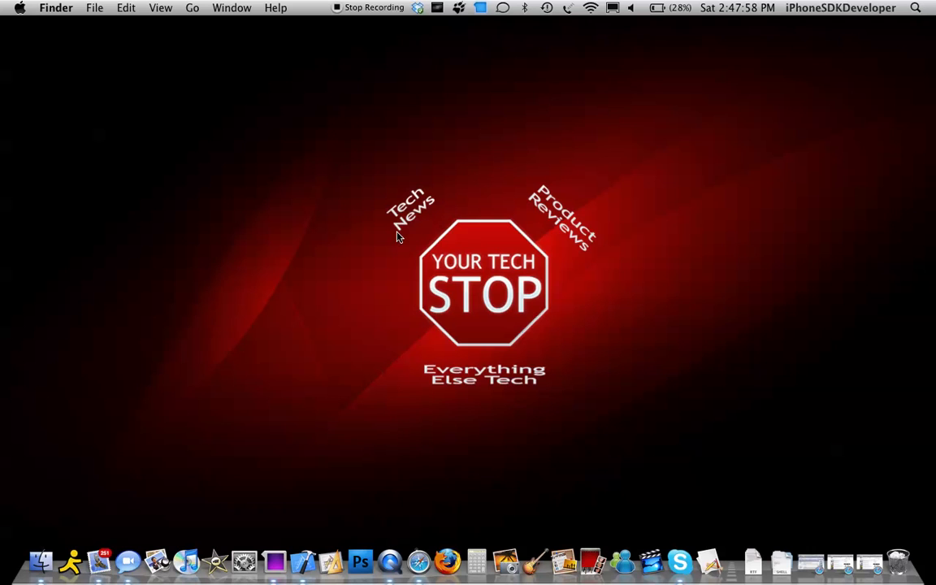
pyautogui.moveTo(386, 169)
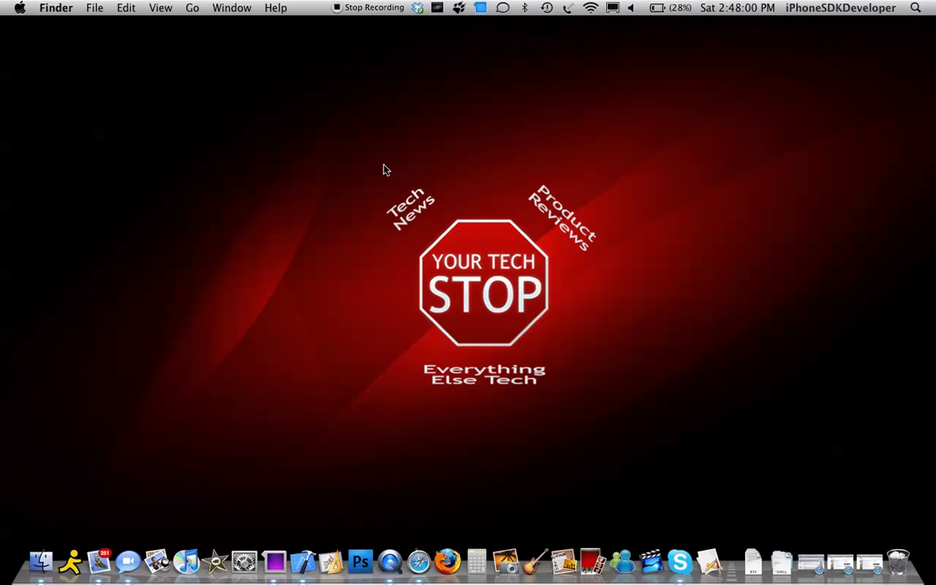